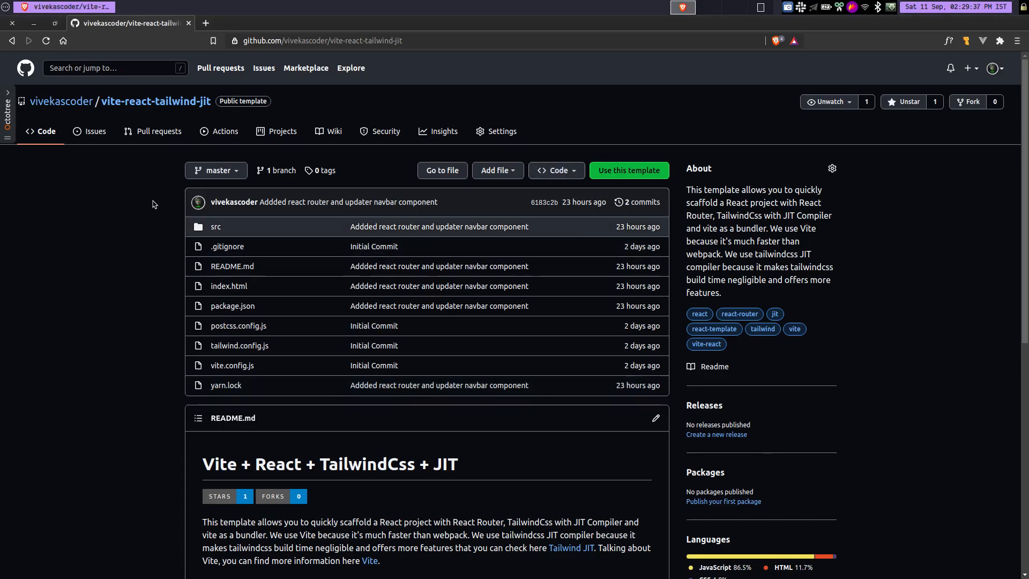
mouse_move(231, 366)
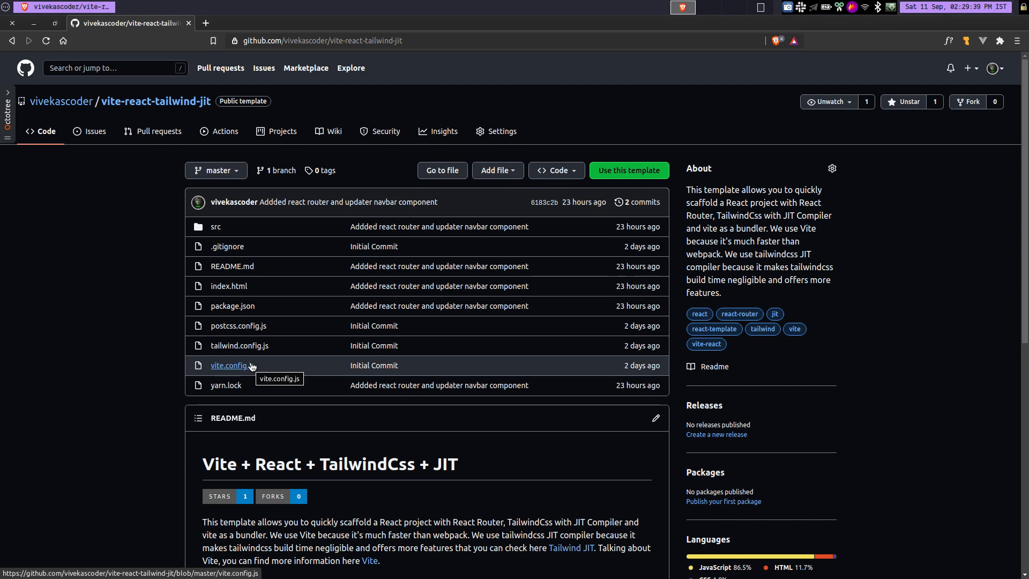
mouse_move(301, 303)
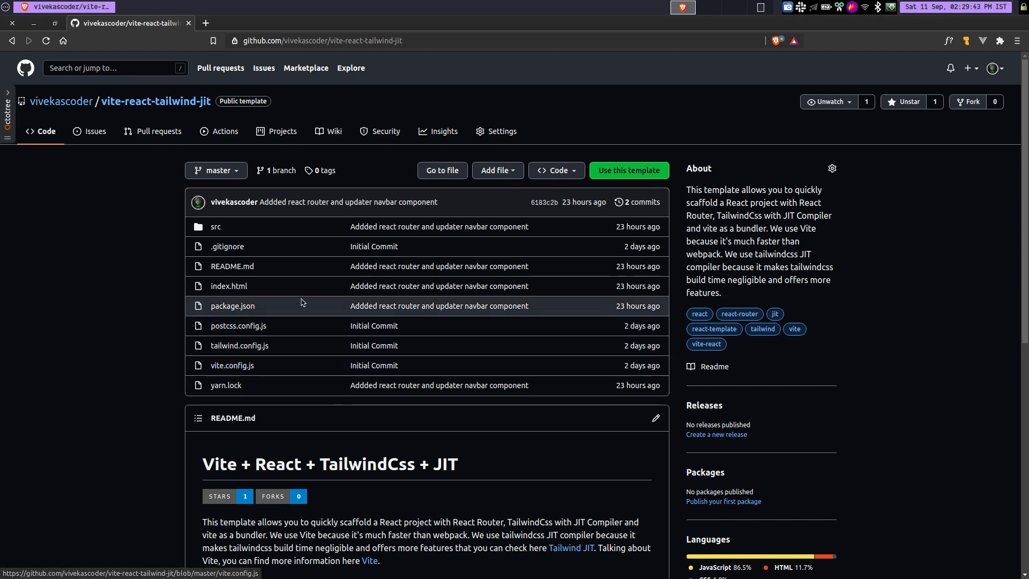
mouse_move(260, 121)
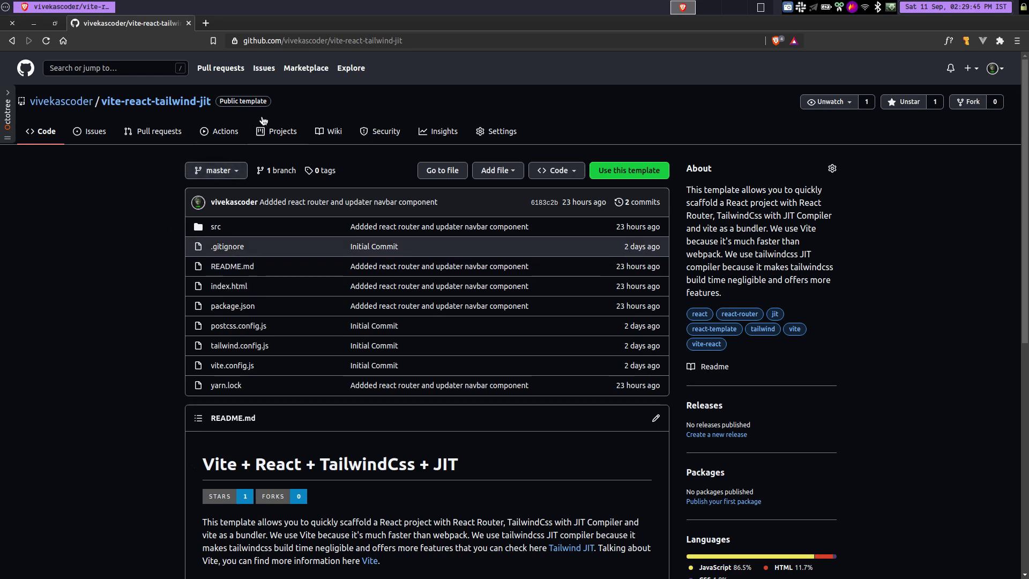
Edit the URL from vite-react-tailwind-jit to vite-vue-tailwind-jit to reach the Vue template repository.
left_click(321, 40)
type("vu")
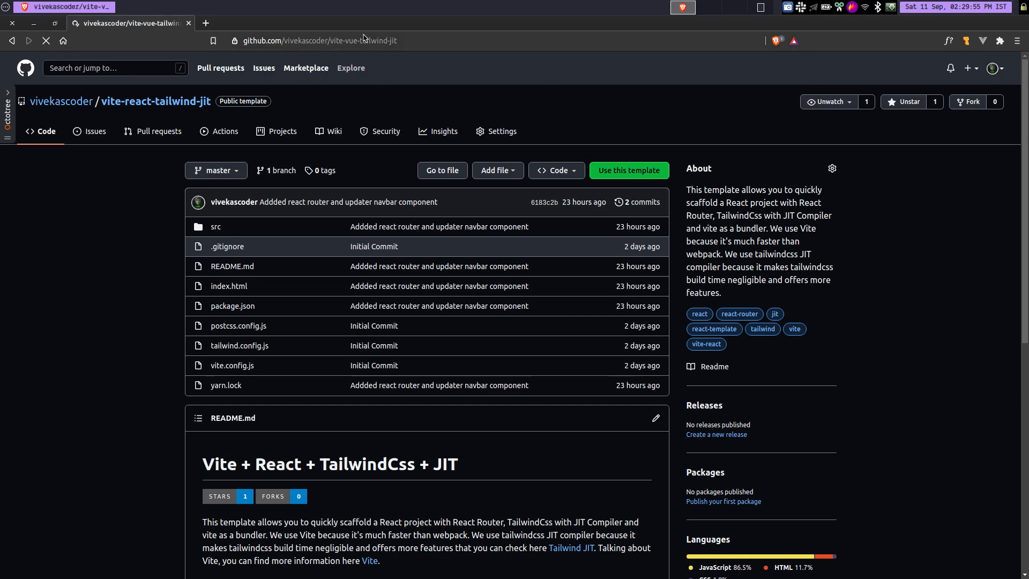
left_click(318, 40)
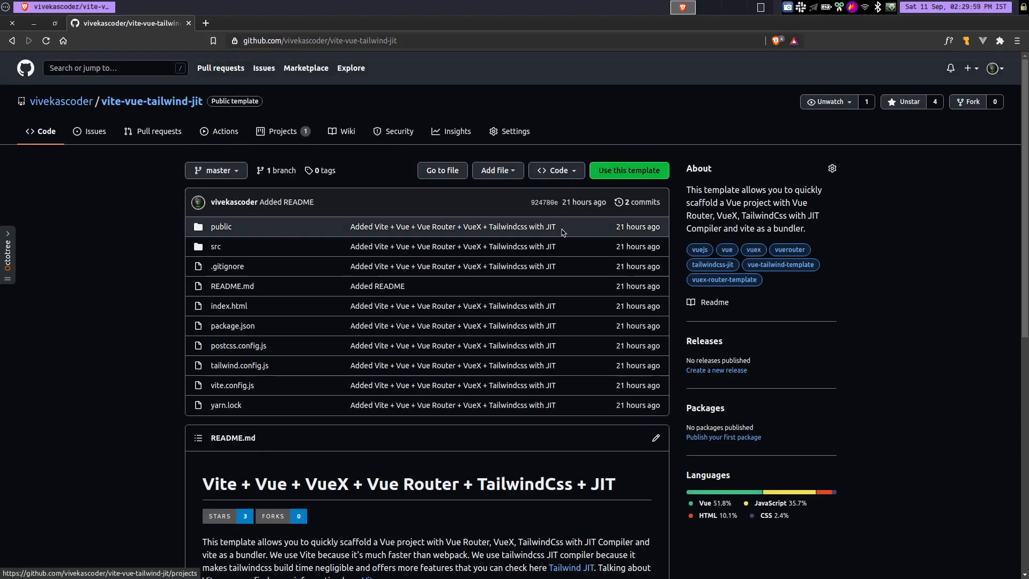
scroll("down", 3)
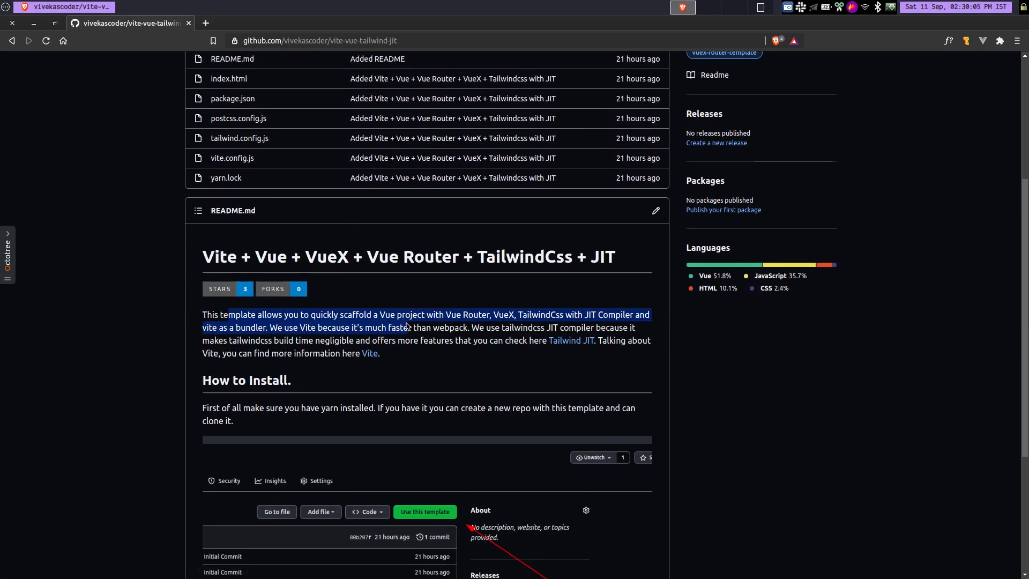
left_click(334, 314)
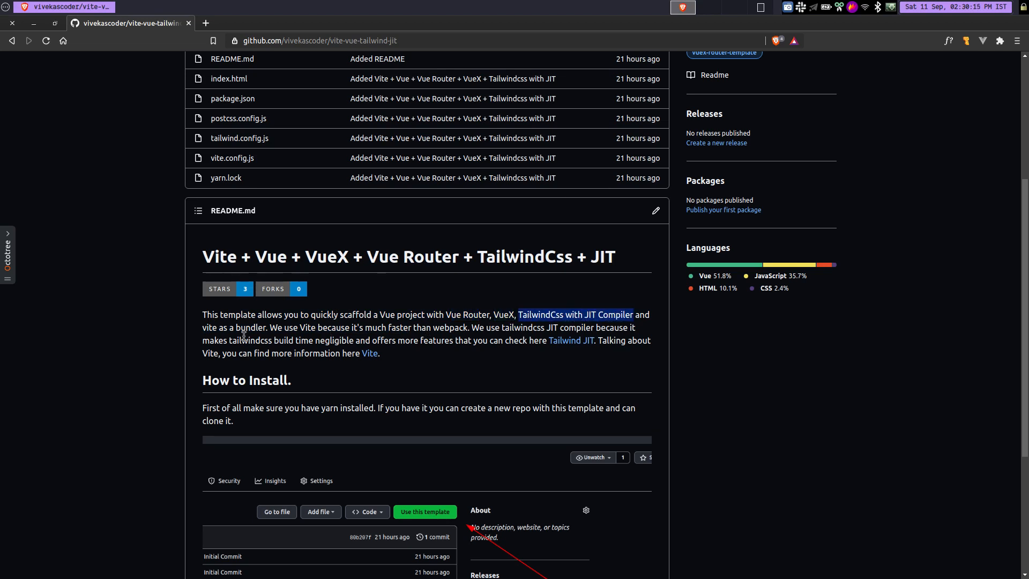
scroll("up", 3)
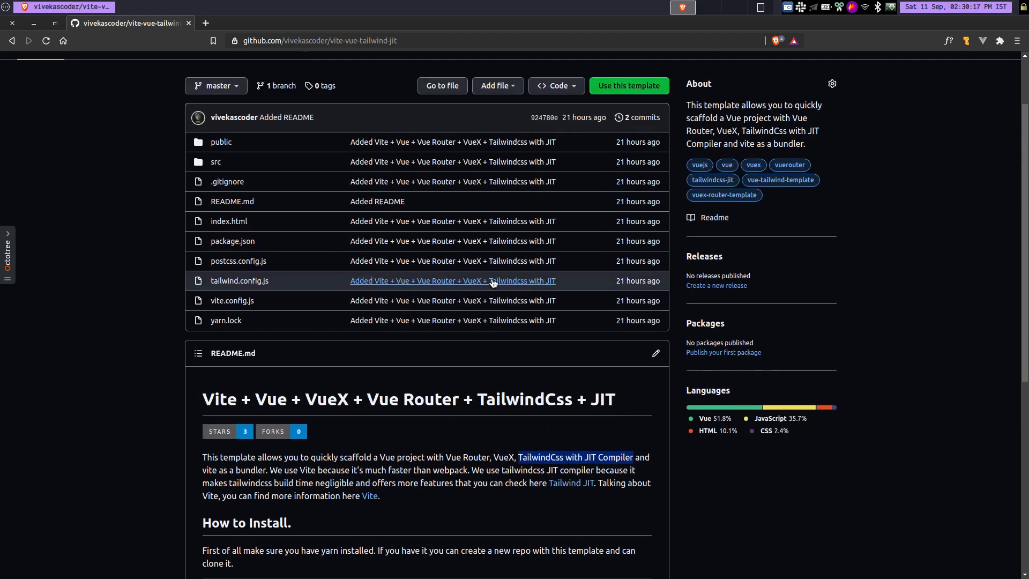
scroll("up", 3)
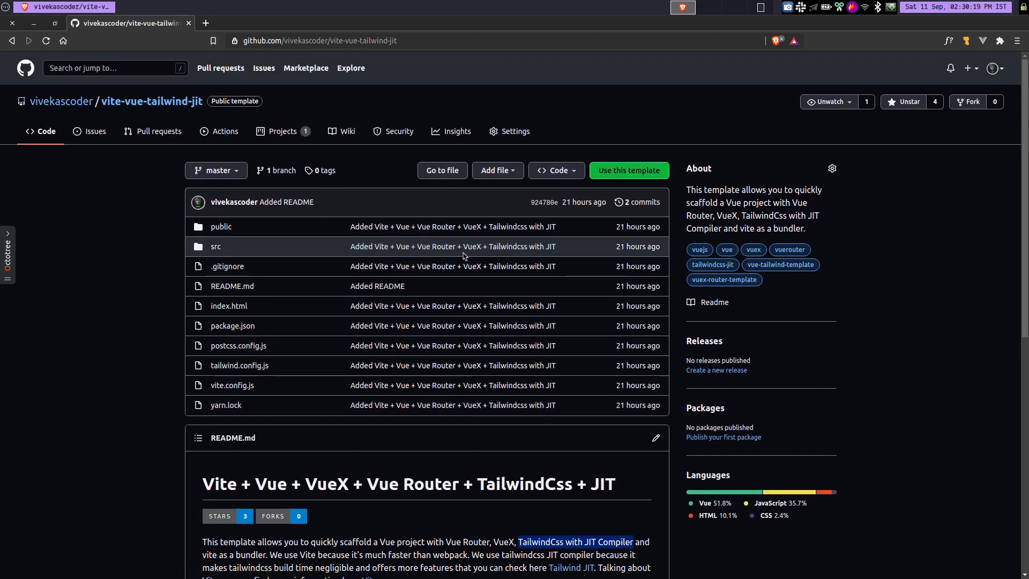
mouse_move(371, 51)
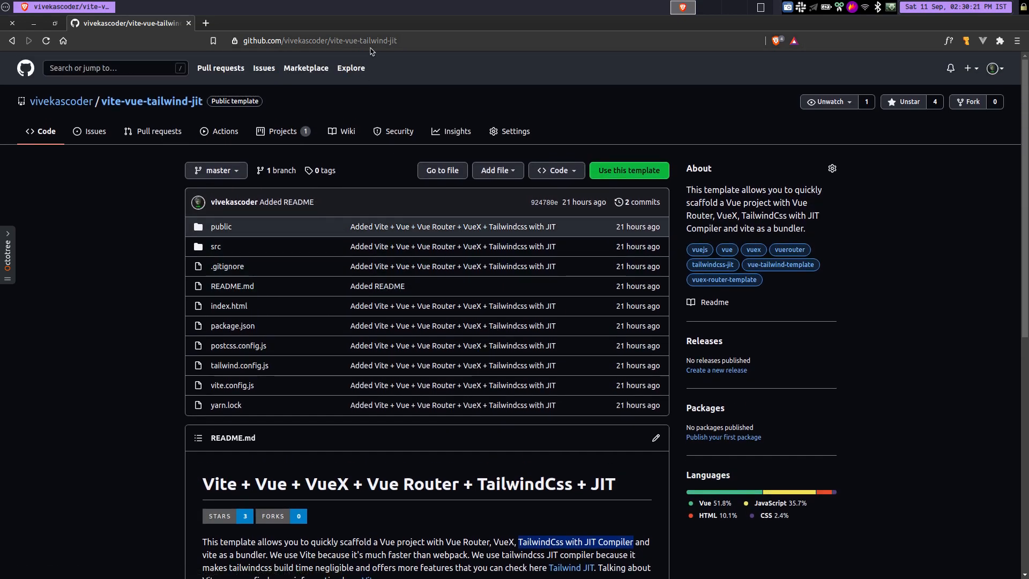
mouse_move(394, 85)
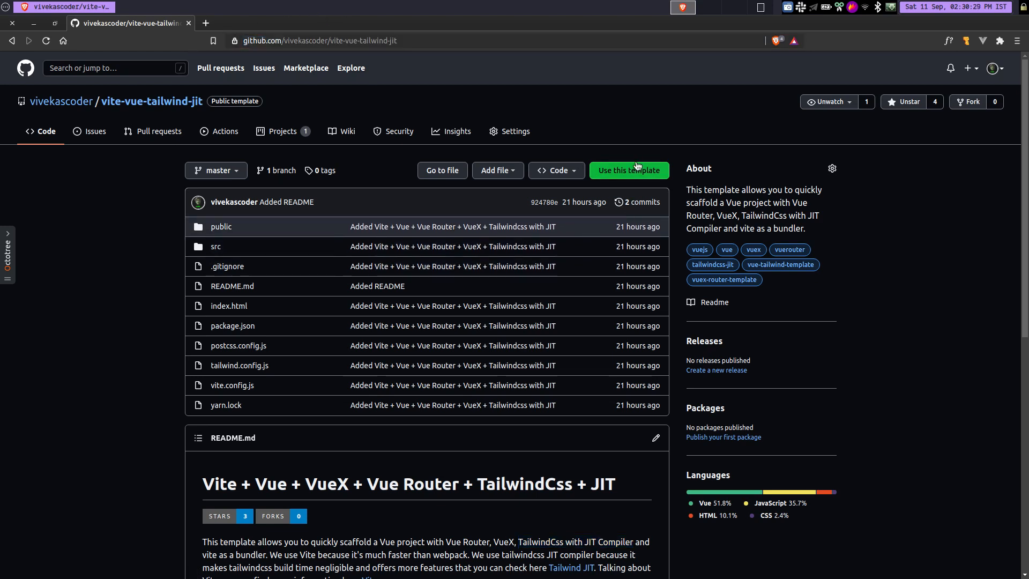
Generate a public repo yt-vue-demo from the template with description 'This is for our youtube video'.
left_click(628, 171)
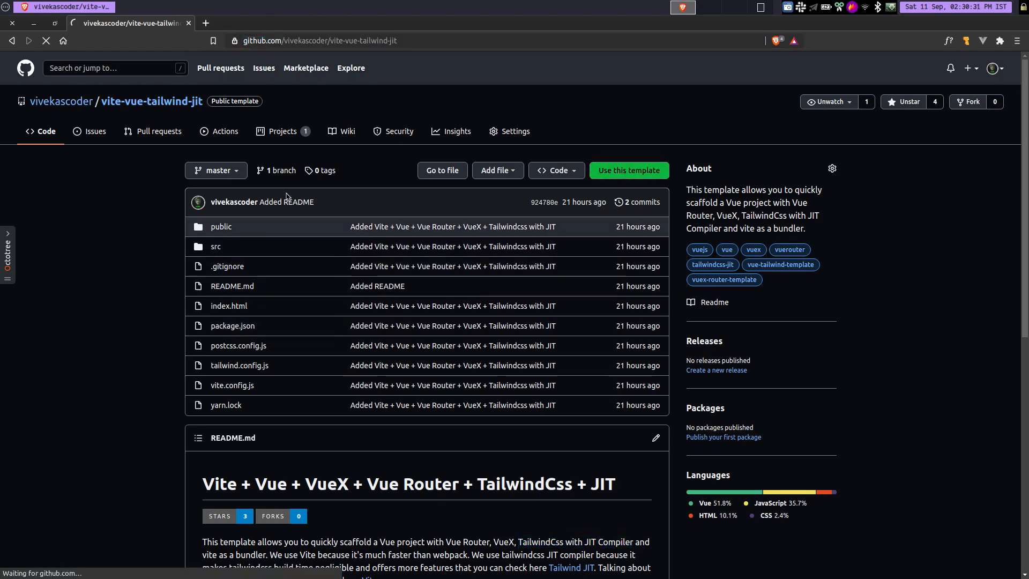
left_click(627, 170)
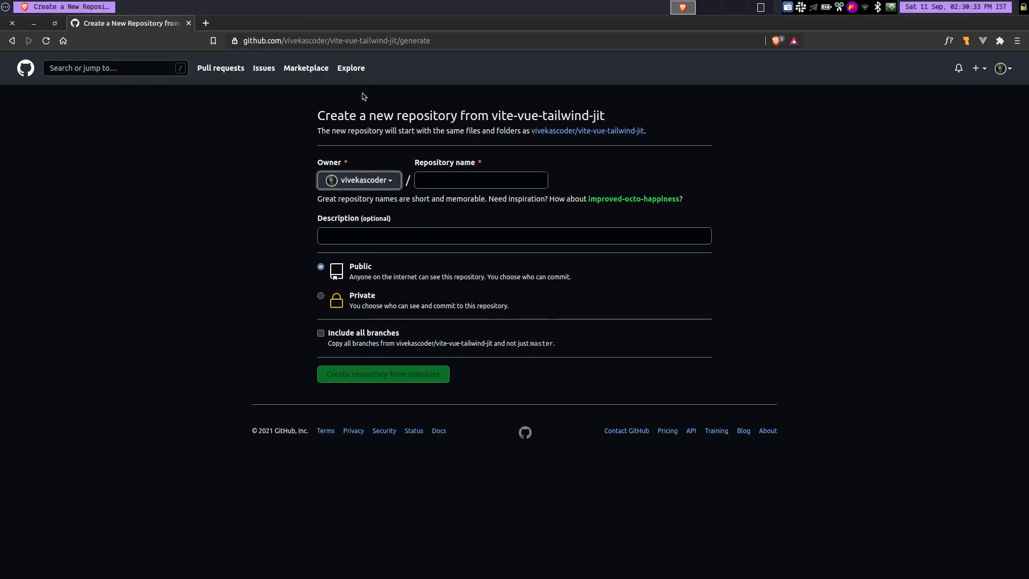
left_click(480, 180)
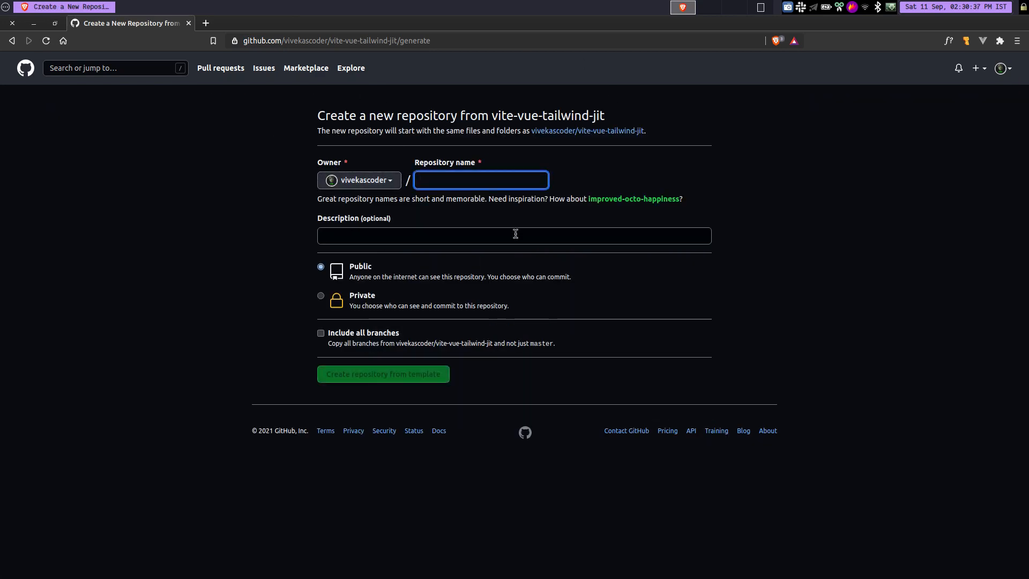
type("yt-vue-demo")
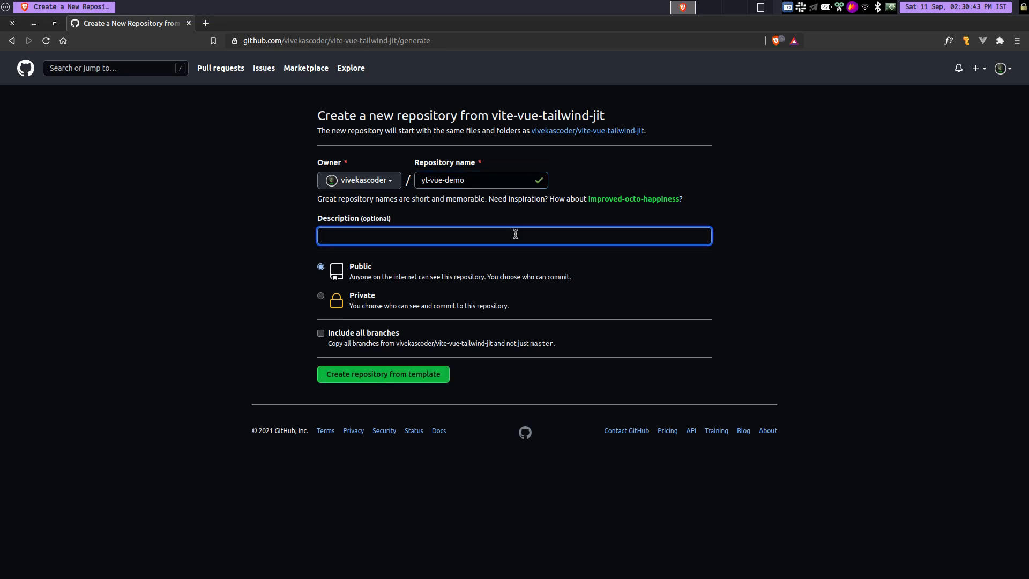
type("This is o")
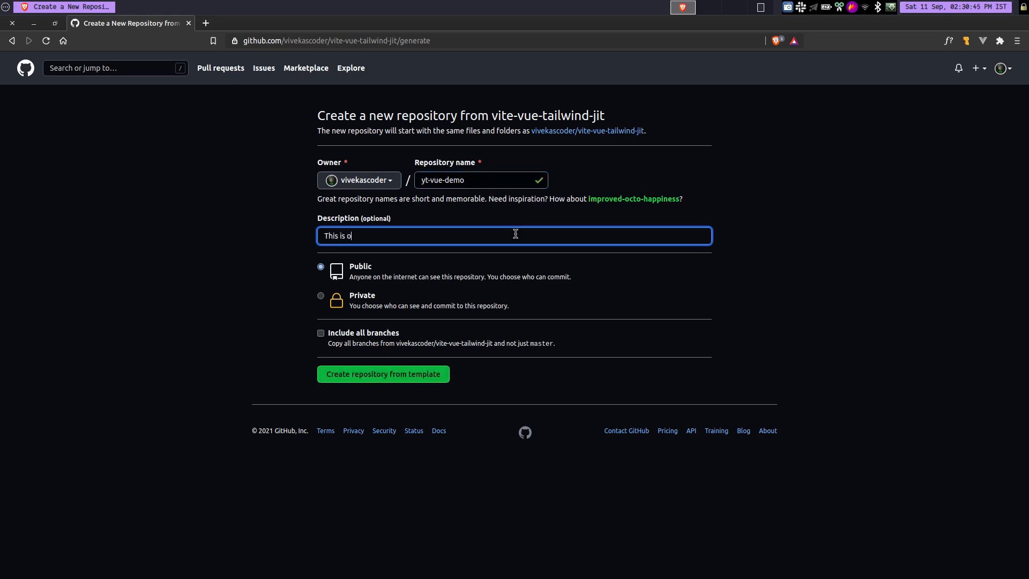
type("for o")
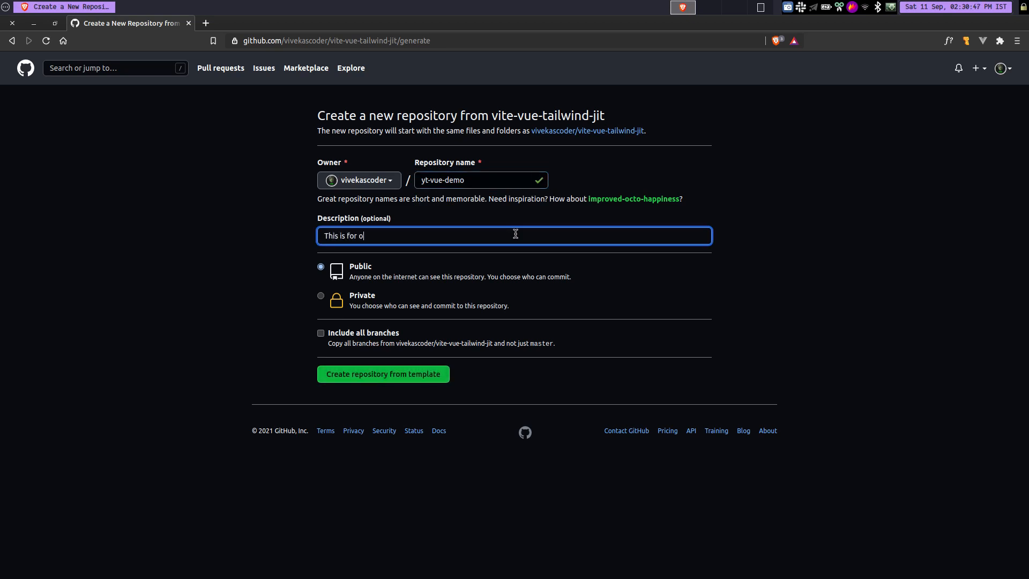
type("ur yout")
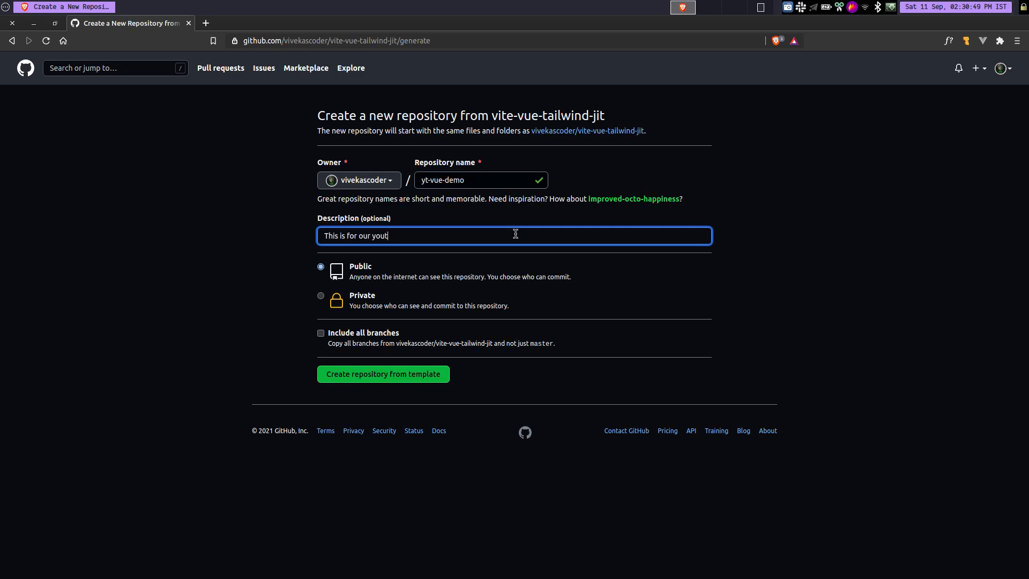
type("ube video.")
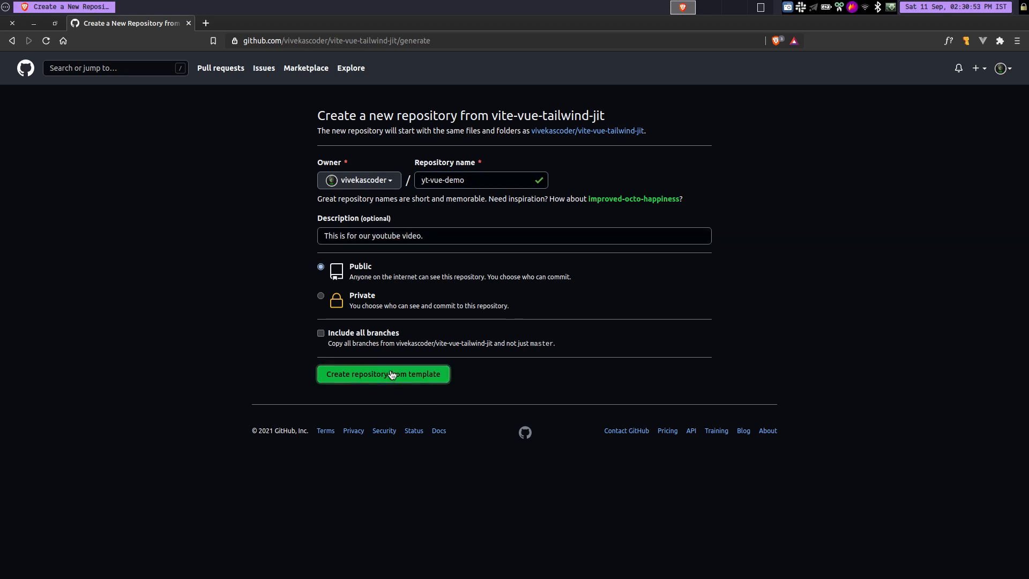
left_click(384, 374)
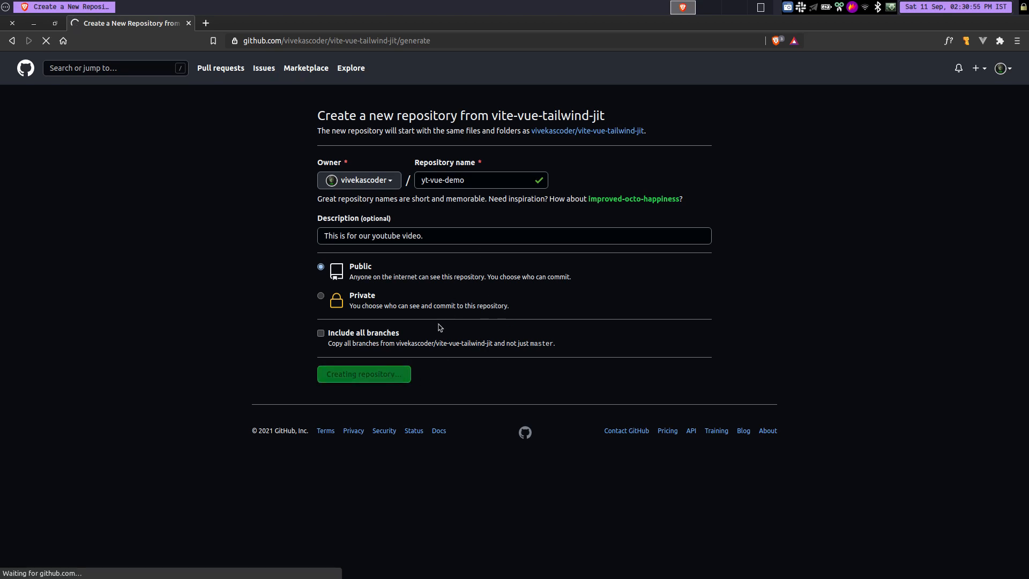
Wait for yt-vue-demo to generate and copy its SSH clone address from the Code menu.
left_click(364, 373)
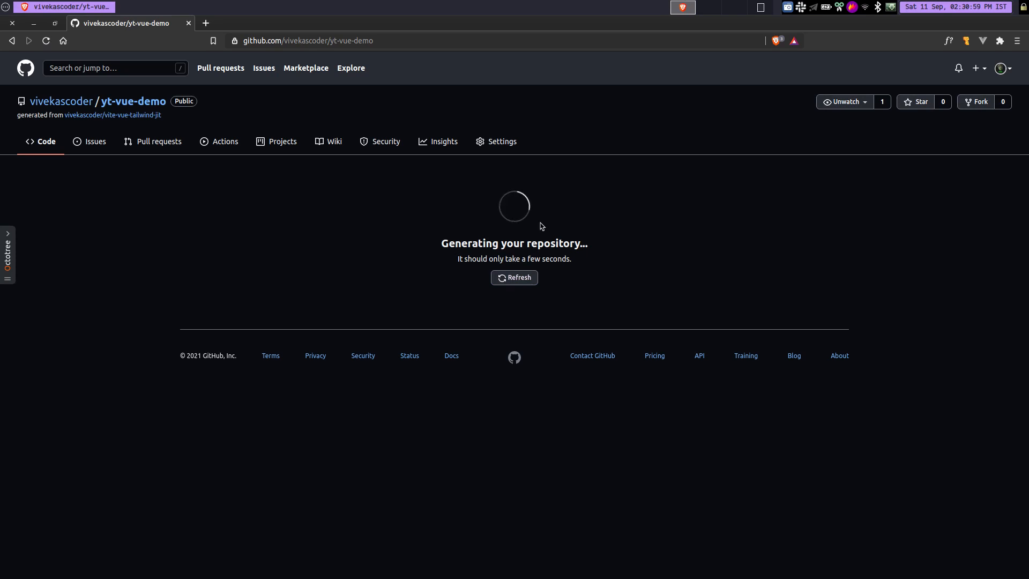
mouse_move(322, 200)
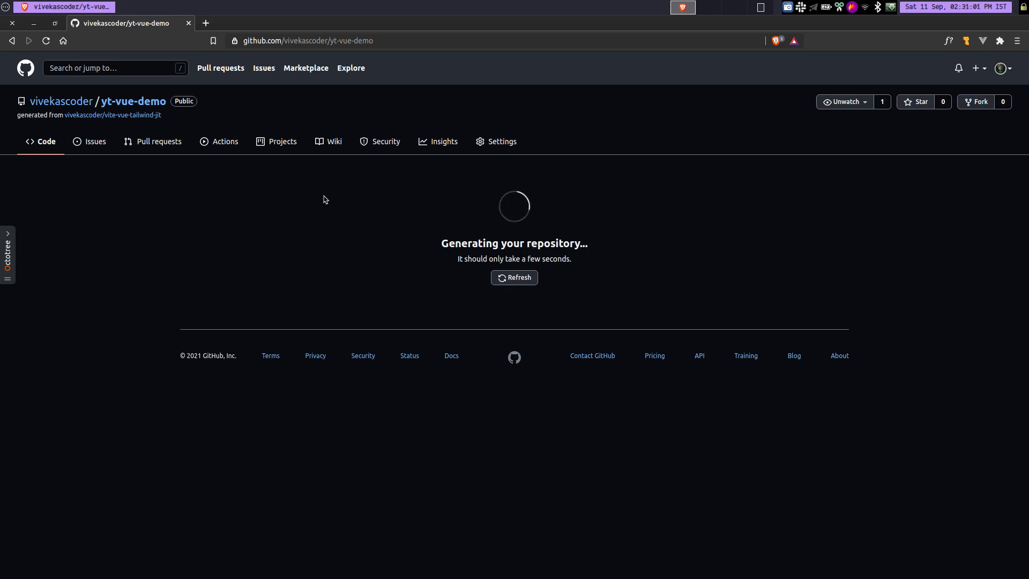
left_click(514, 276)
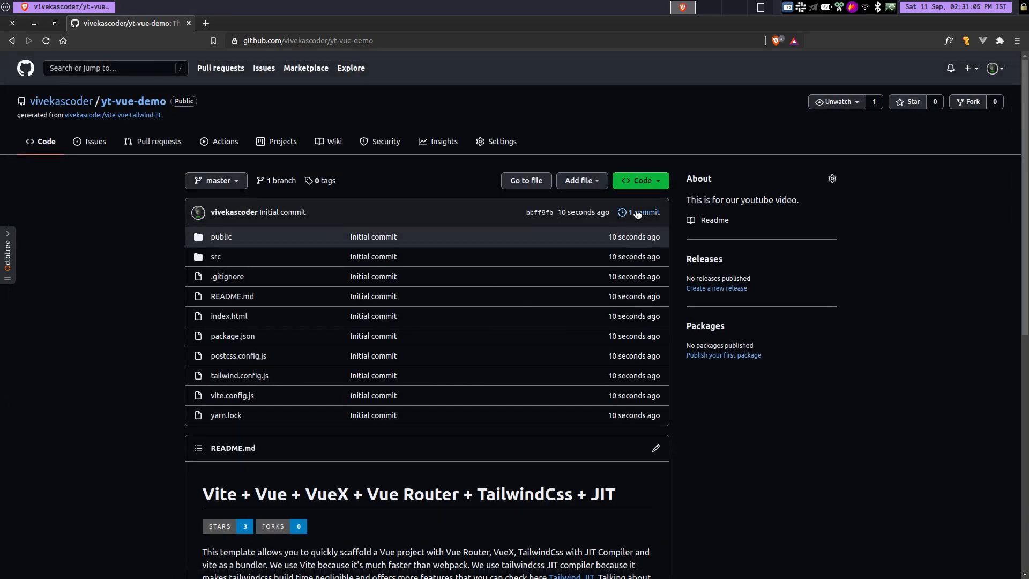
left_click(639, 180)
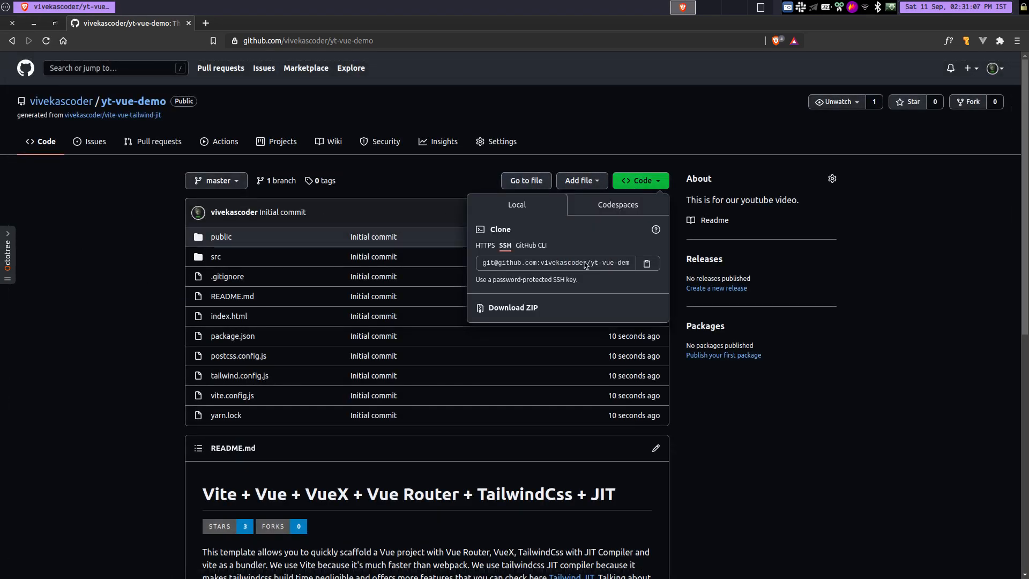
left_click(646, 263)
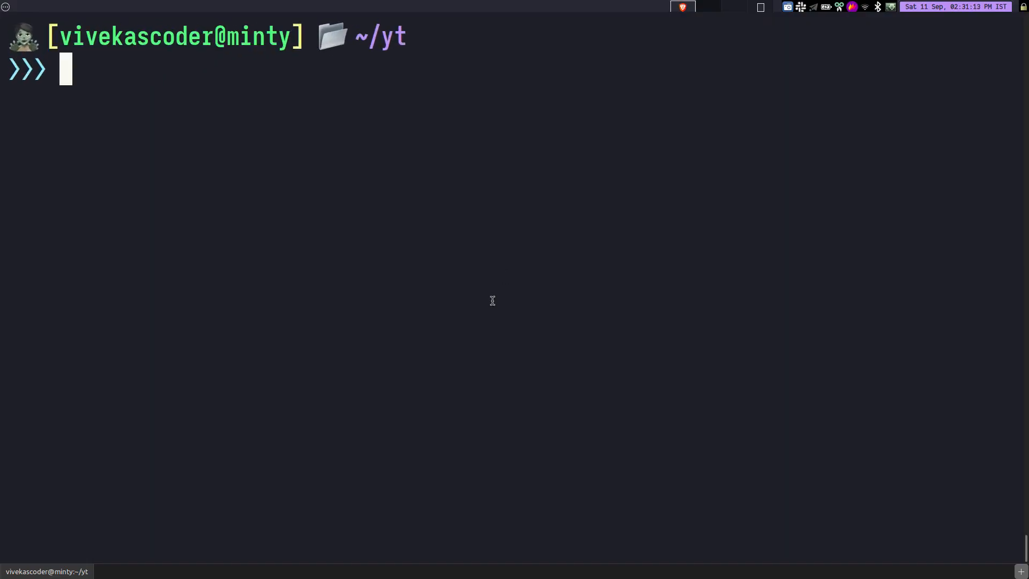
Run git clone for the yt-vue-demo repository in the ~/yt terminal.
type("git cloen")
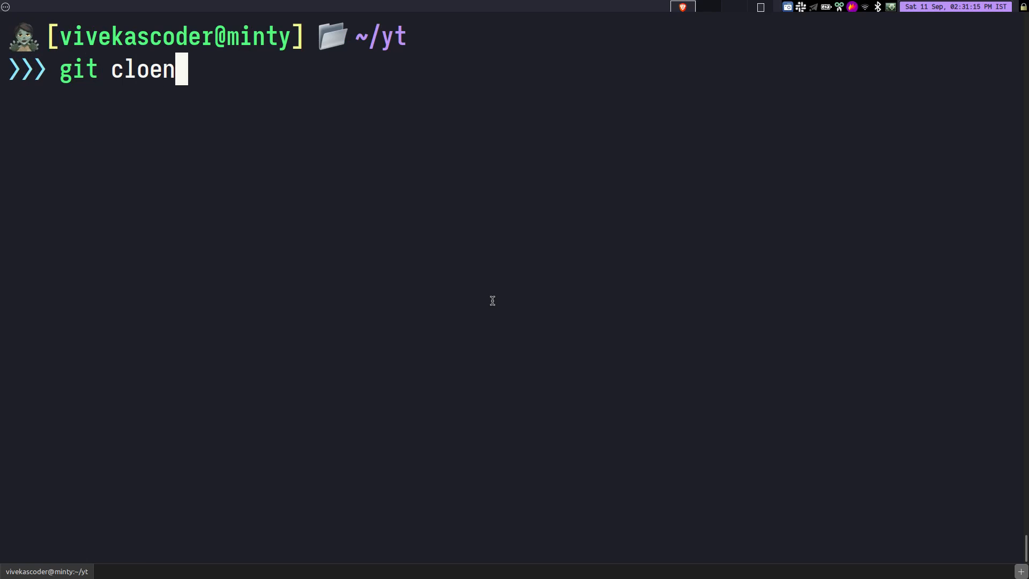
key("Return")
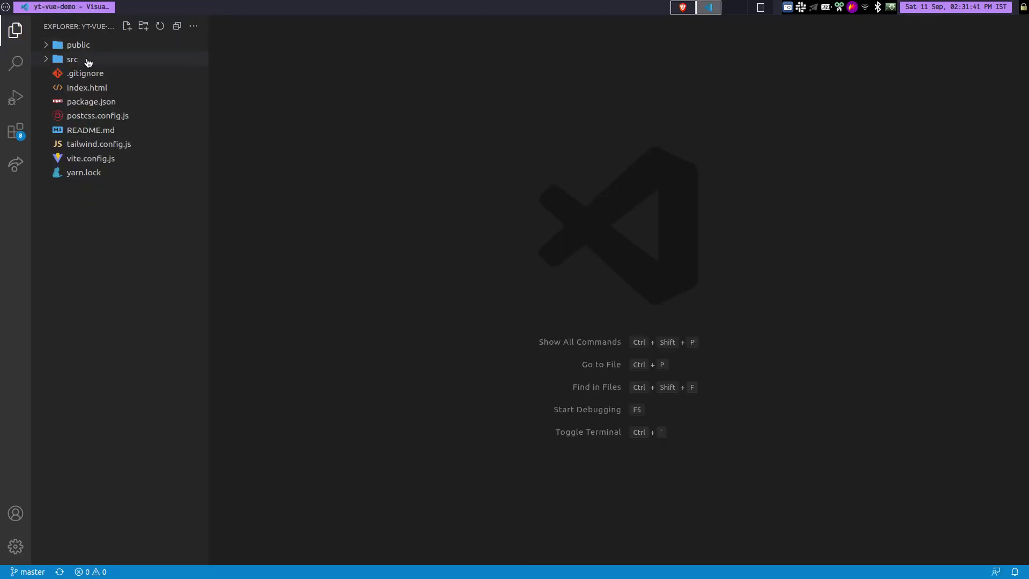
Expand the src, components, pages and router folders in the Explorer to reveal Home.vue.
left_click(72, 59)
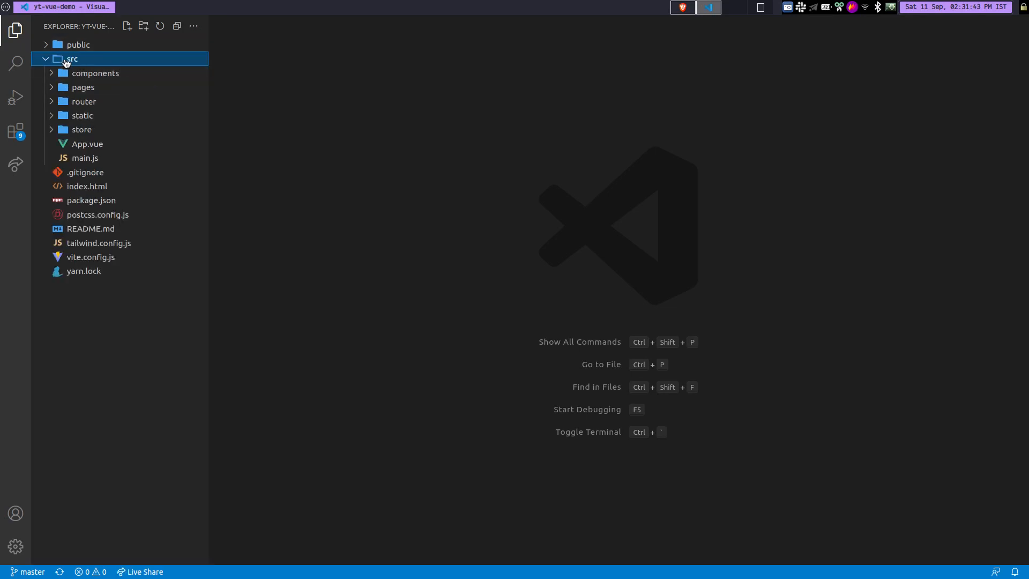
left_click(96, 73)
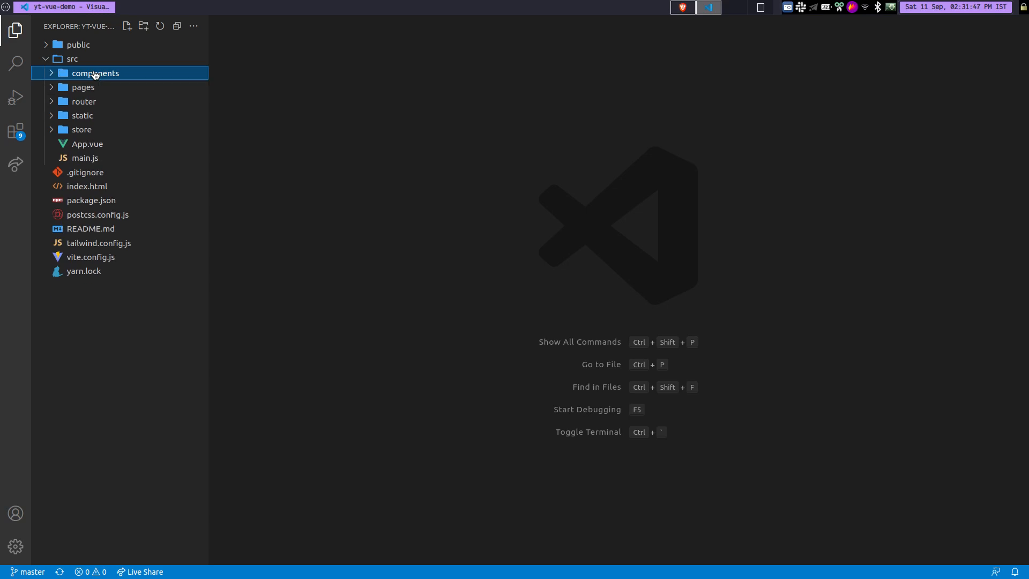
left_click(96, 73)
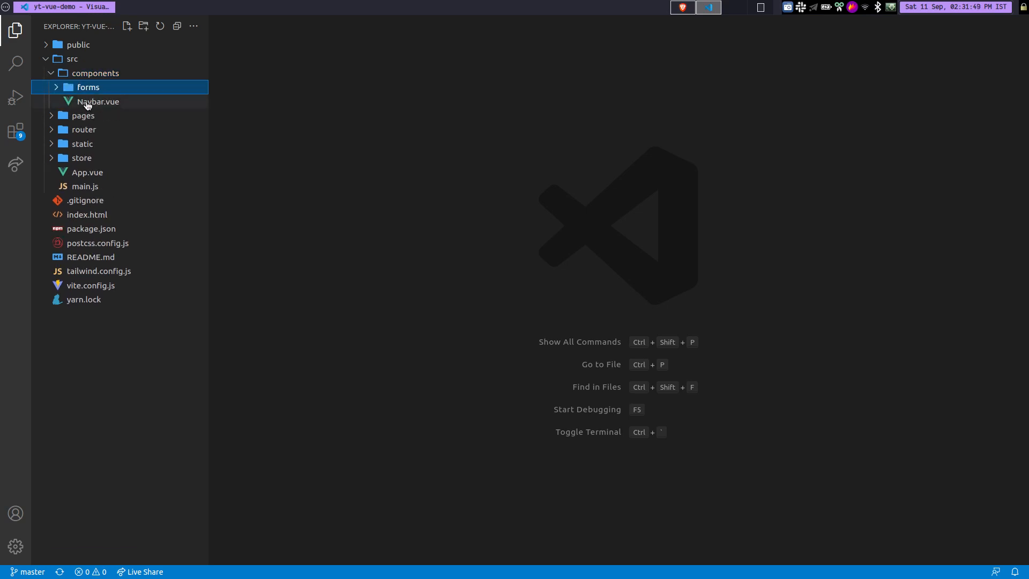
left_click(95, 73)
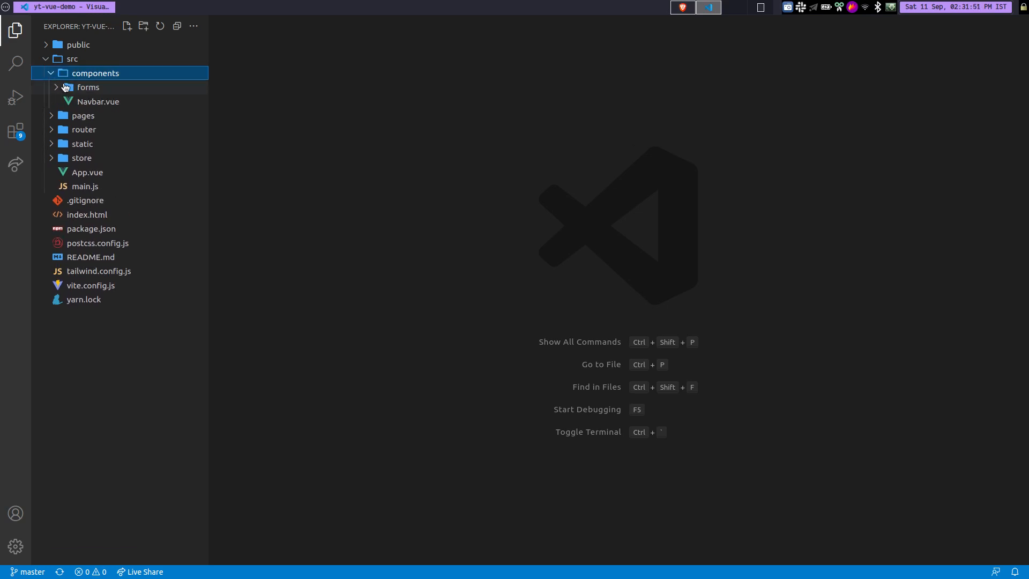
left_click(88, 87)
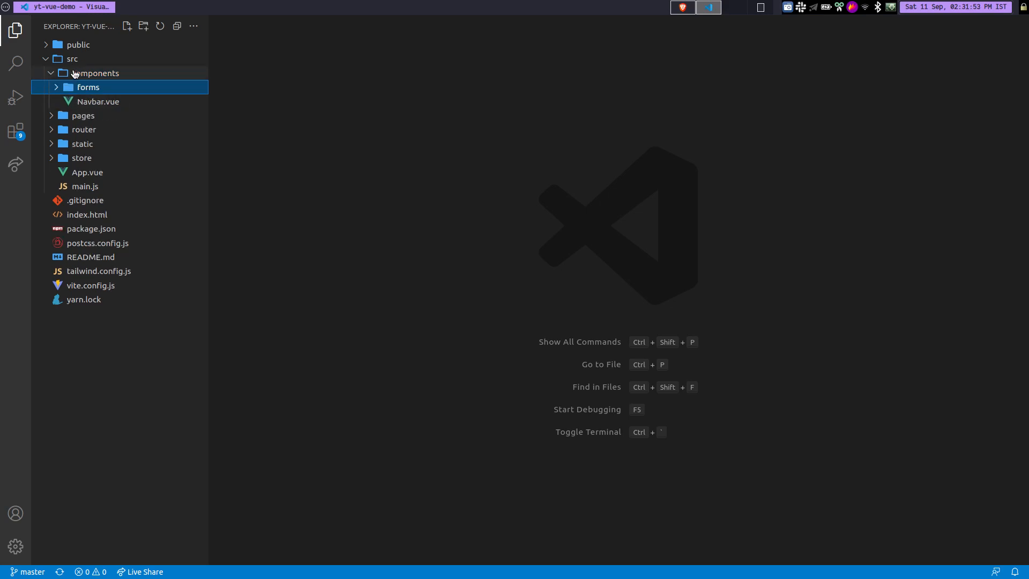
left_click(96, 72)
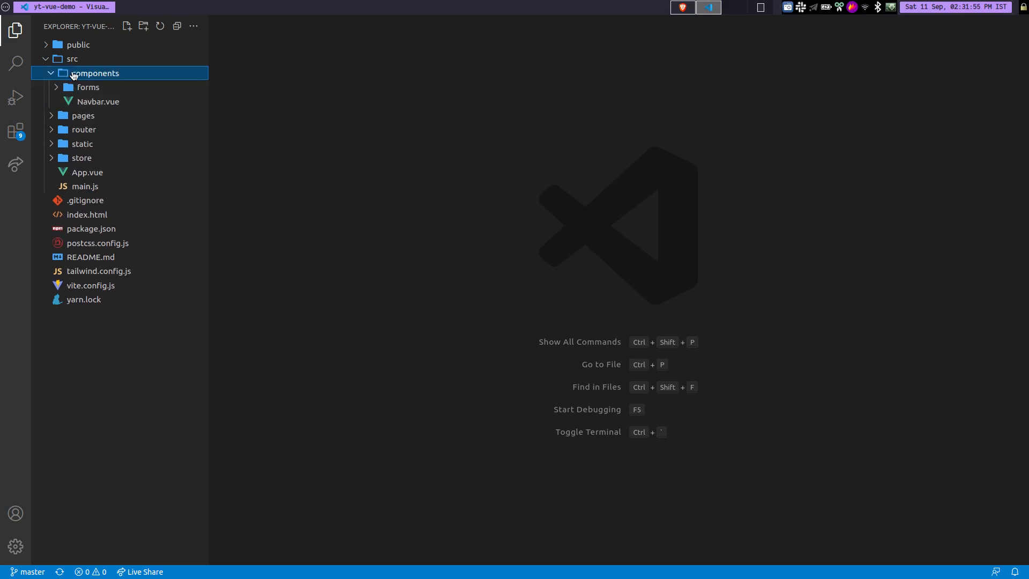
left_click(84, 87)
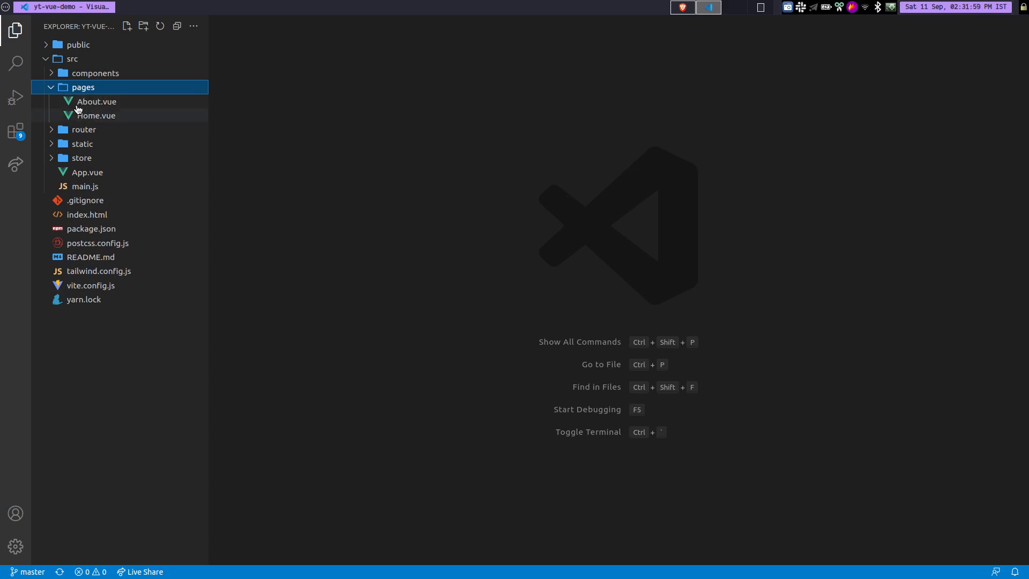
mouse_move(85, 111)
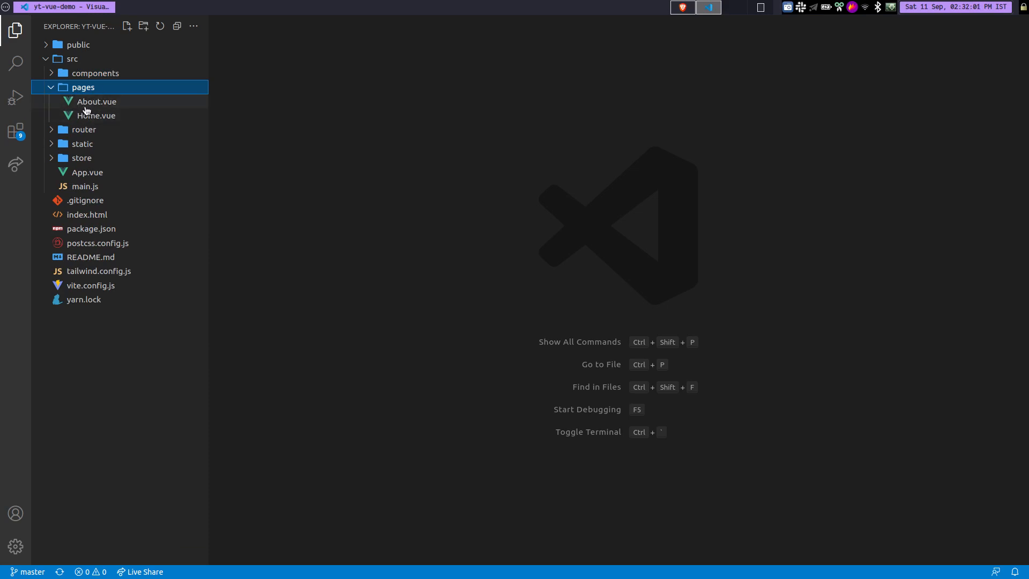
left_click(84, 130)
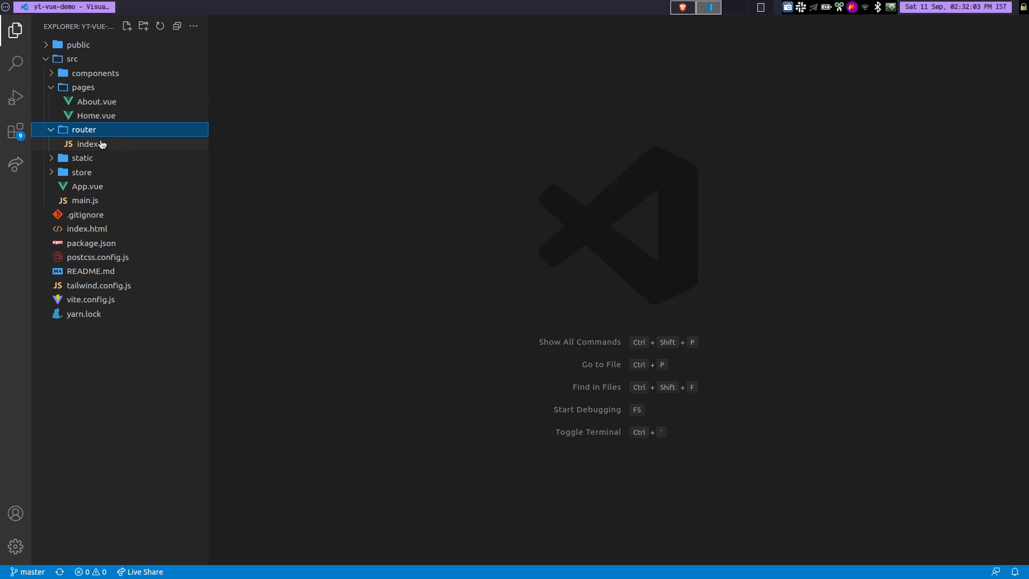
mouse_move(110, 149)
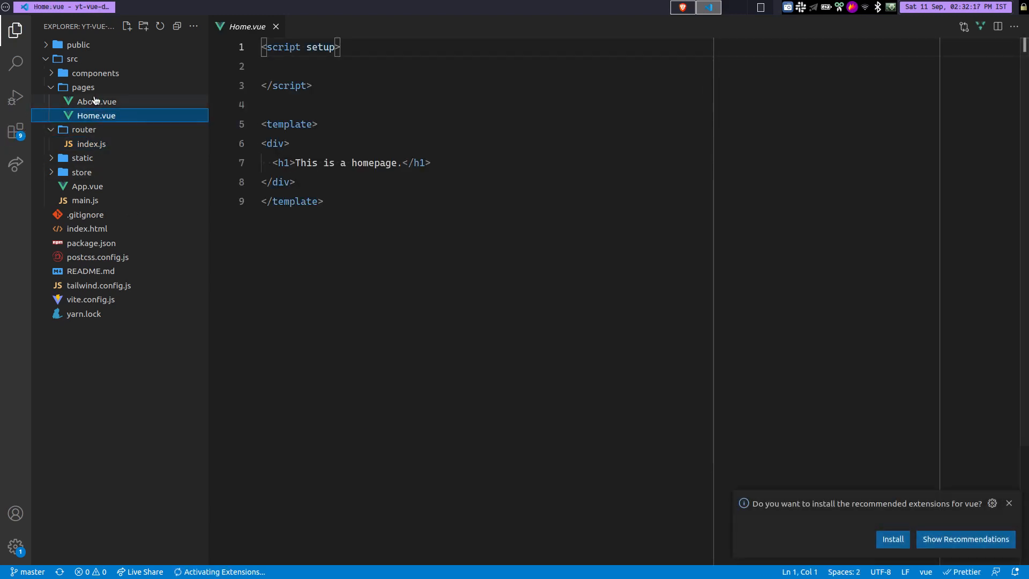
View About.vue and Navbar.vue, then dismiss the recommended Vue extensions notification.
left_click(95, 101)
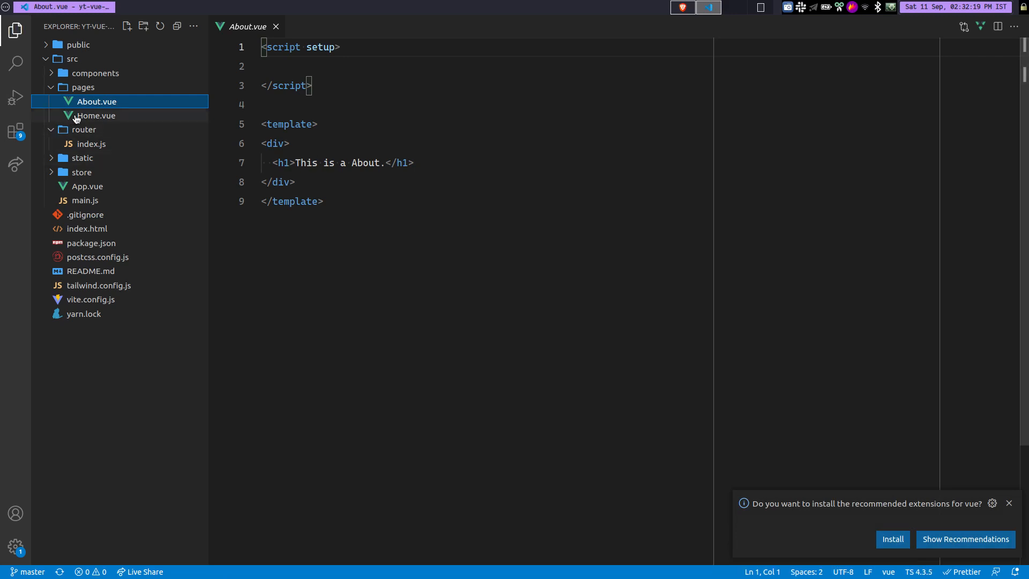
left_click(96, 73)
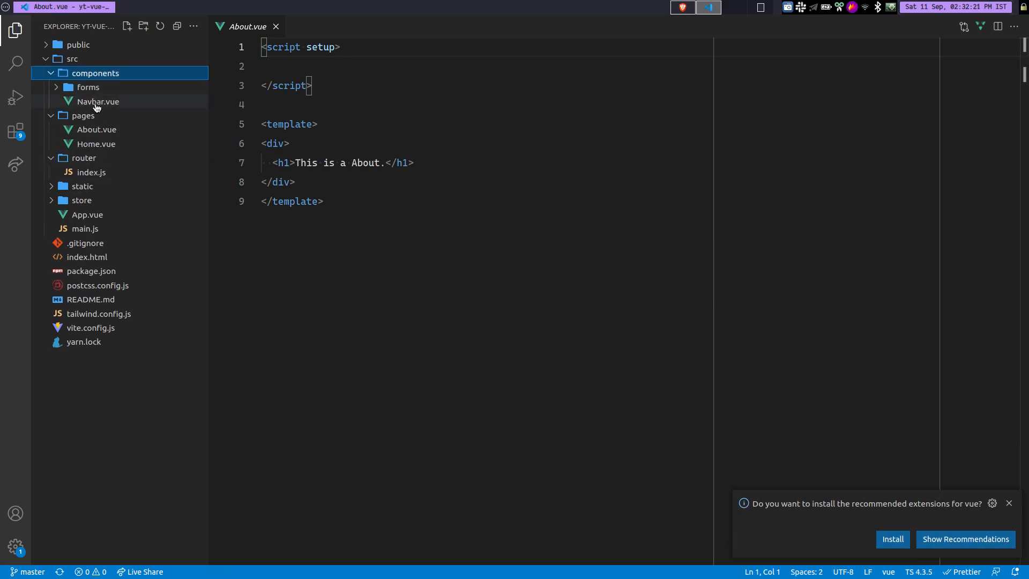
left_click(97, 102)
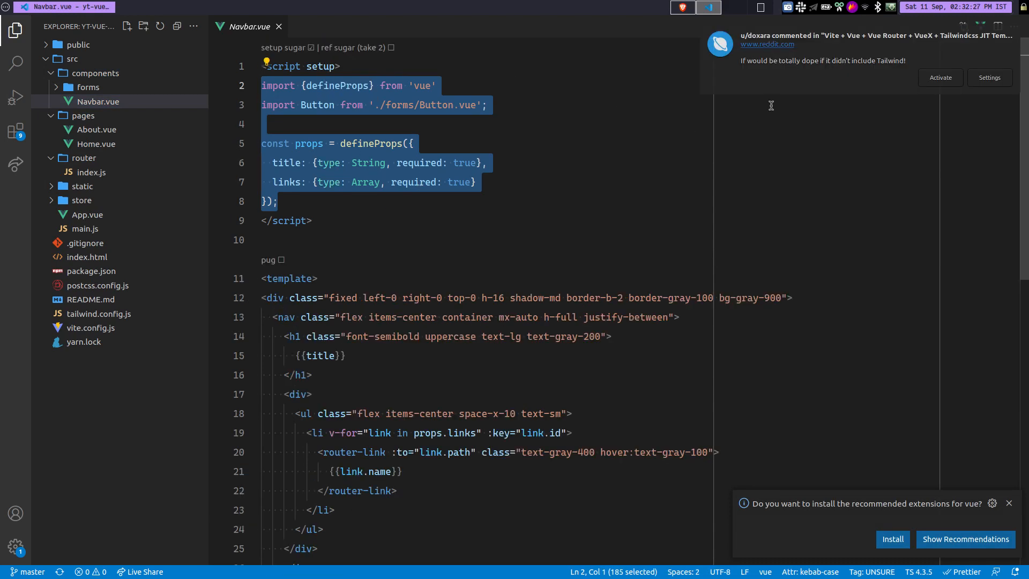
mouse_move(780, 83)
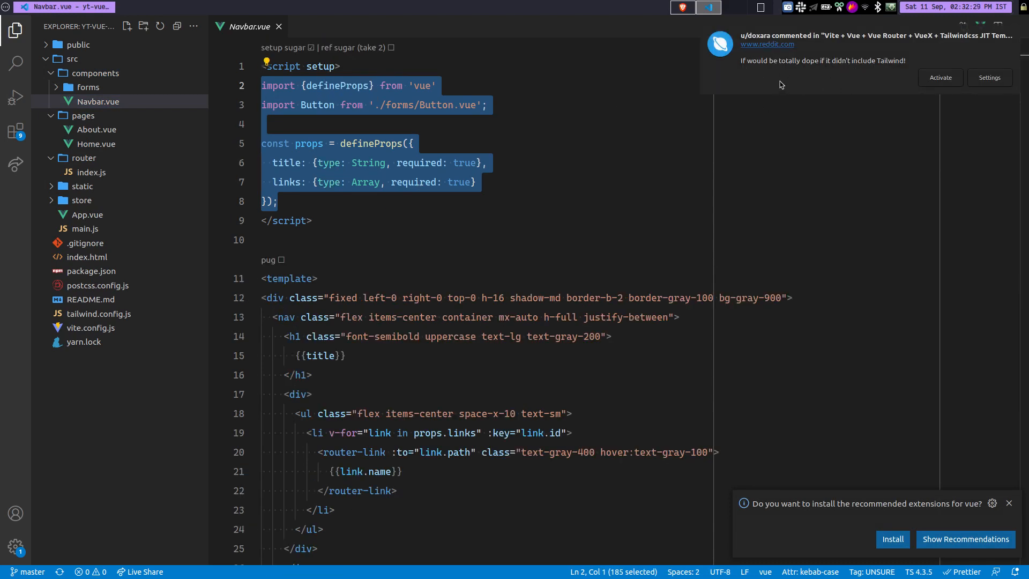
mouse_move(853, 71)
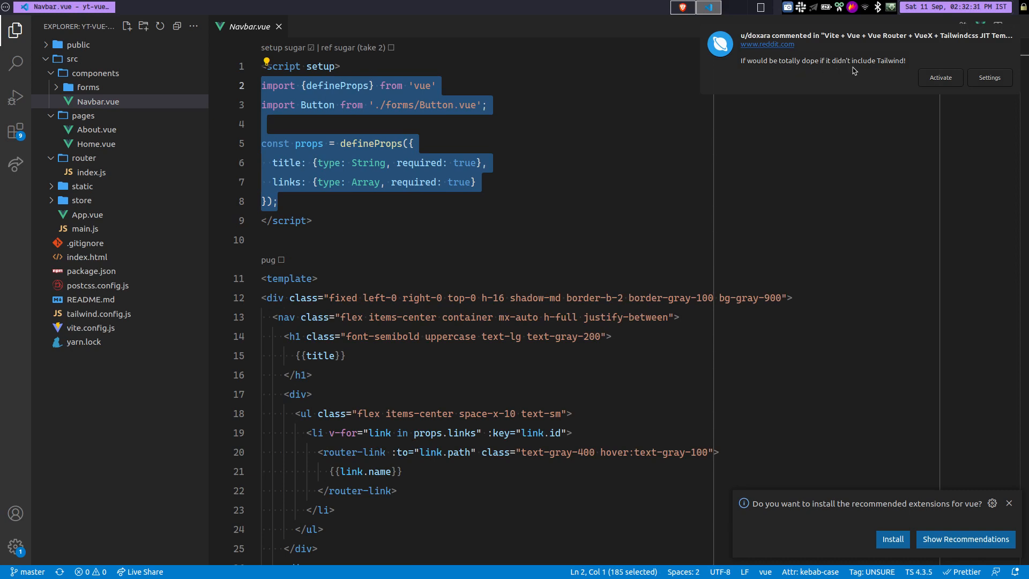
mouse_move(784, 86)
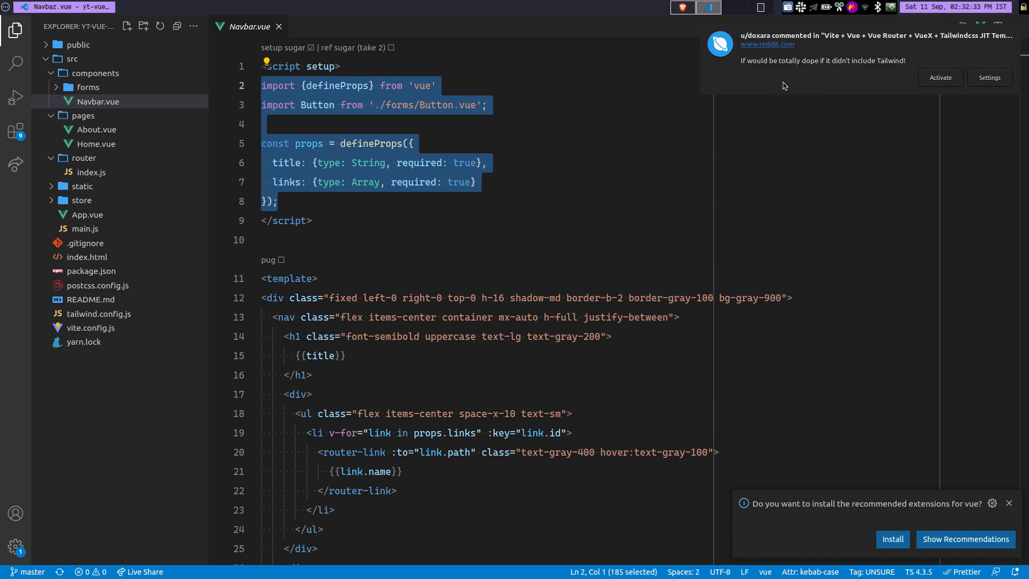
mouse_move(834, 70)
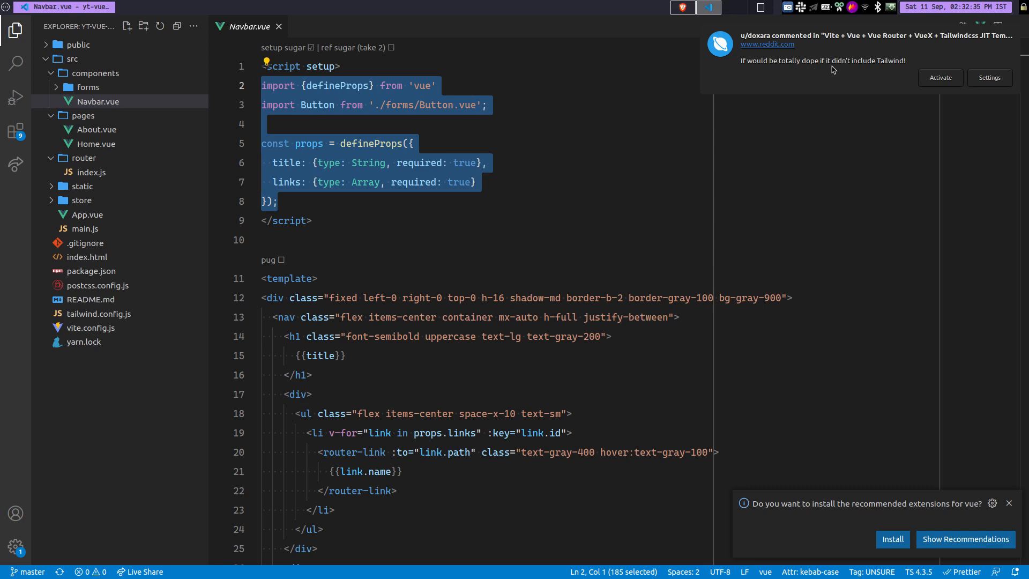
mouse_move(886, 70)
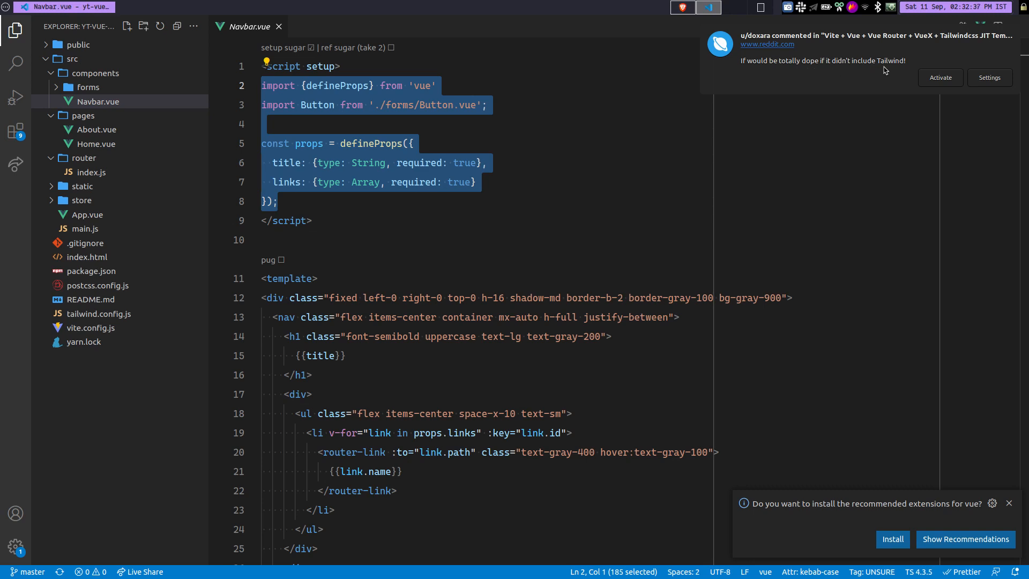
mouse_move(858, 73)
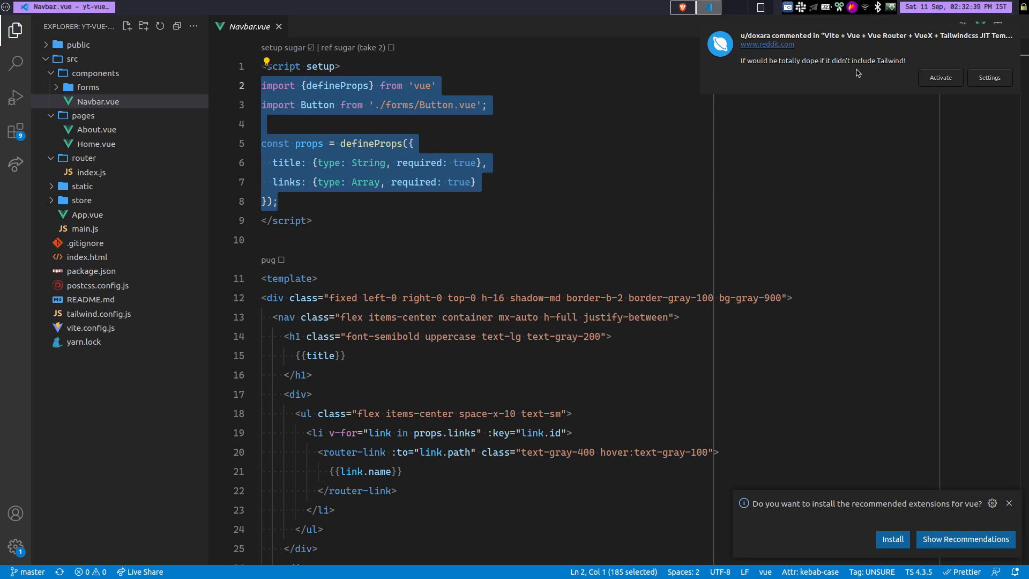
mouse_move(918, 52)
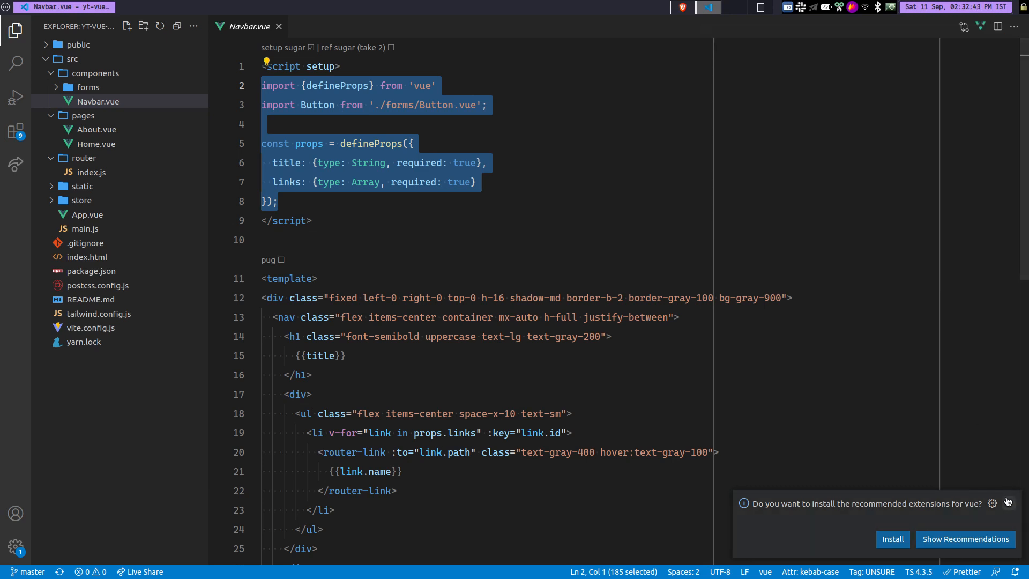
left_click(312, 220)
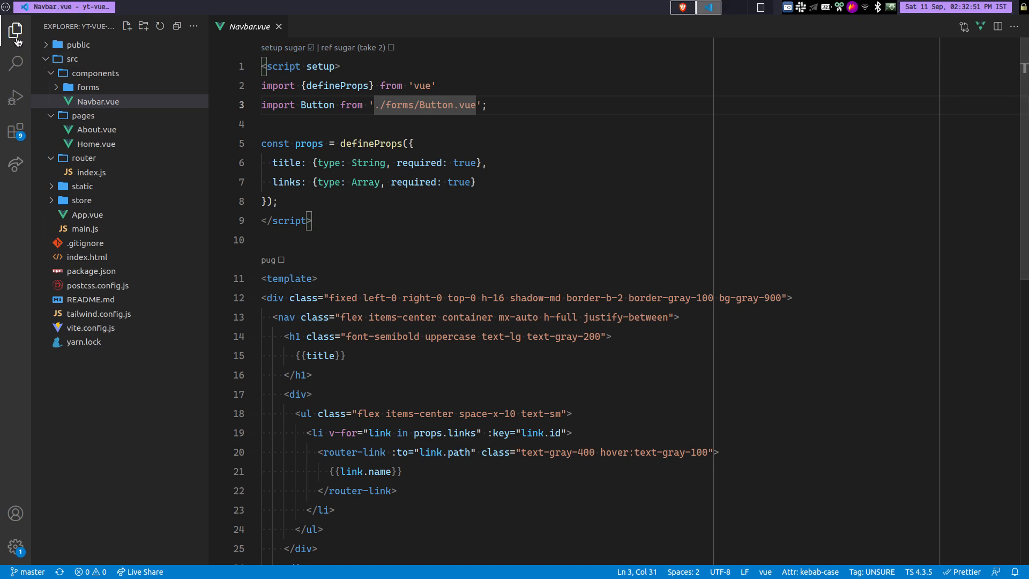
Review the installed Volar extension's details and return to the Explorer file tree.
left_click(17, 131)
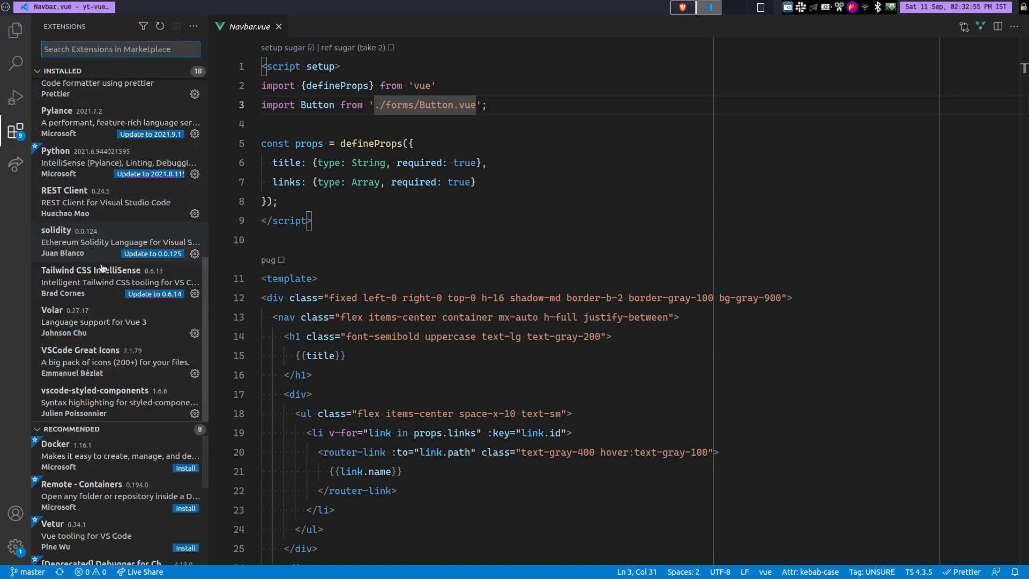
mouse_move(74, 322)
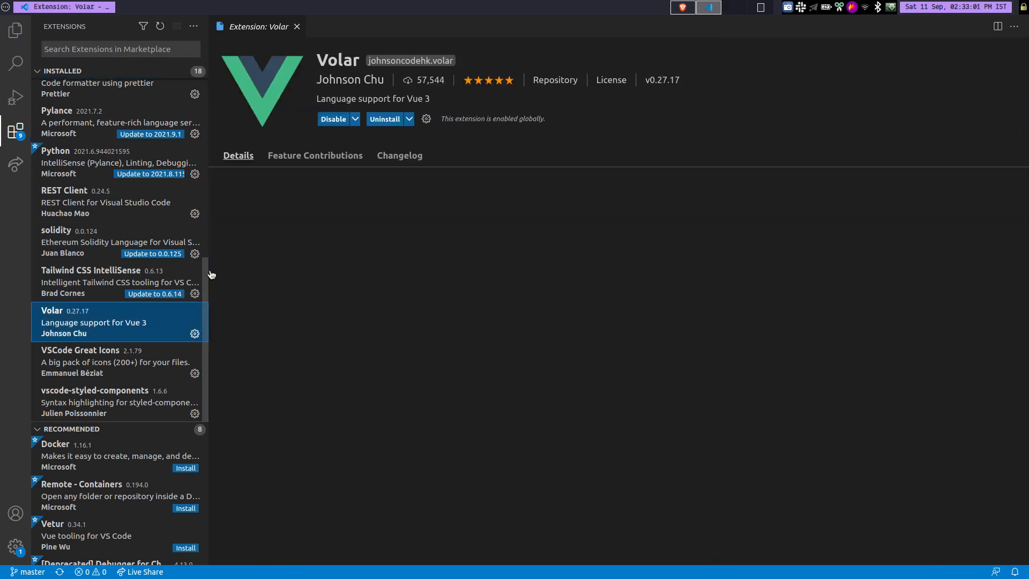
left_click(238, 154)
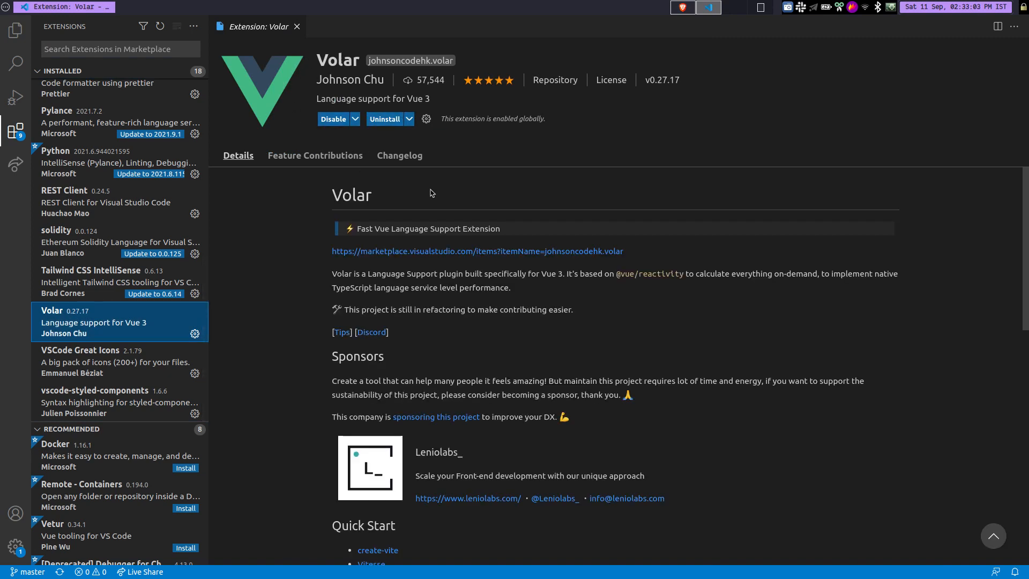
mouse_move(388, 285)
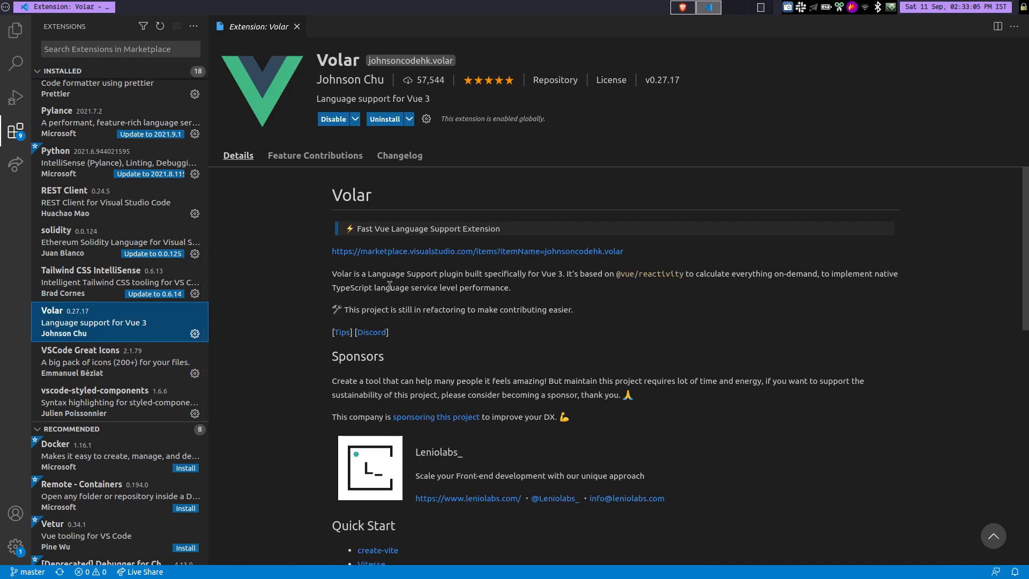
mouse_move(594, 303)
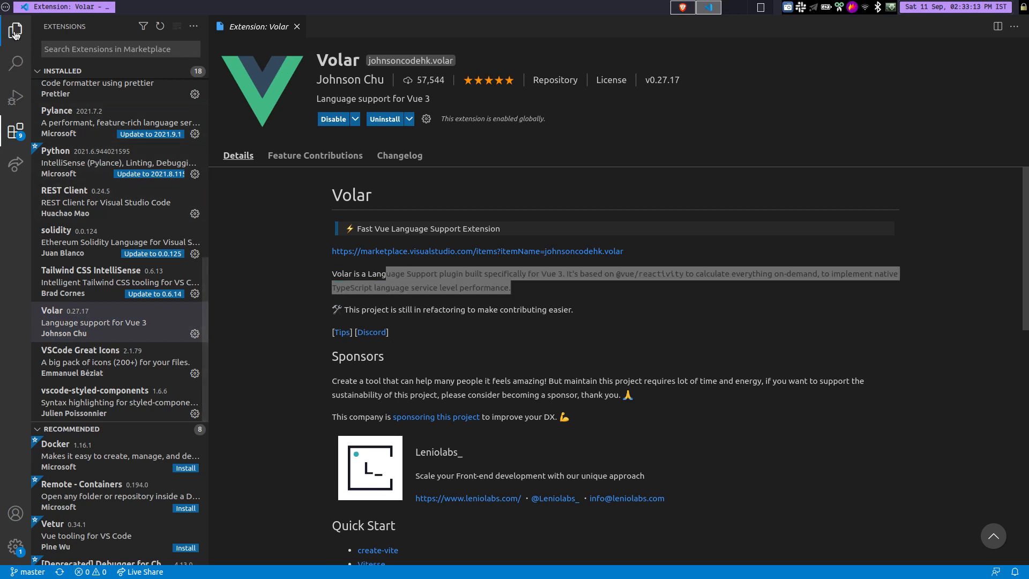
left_click(15, 30)
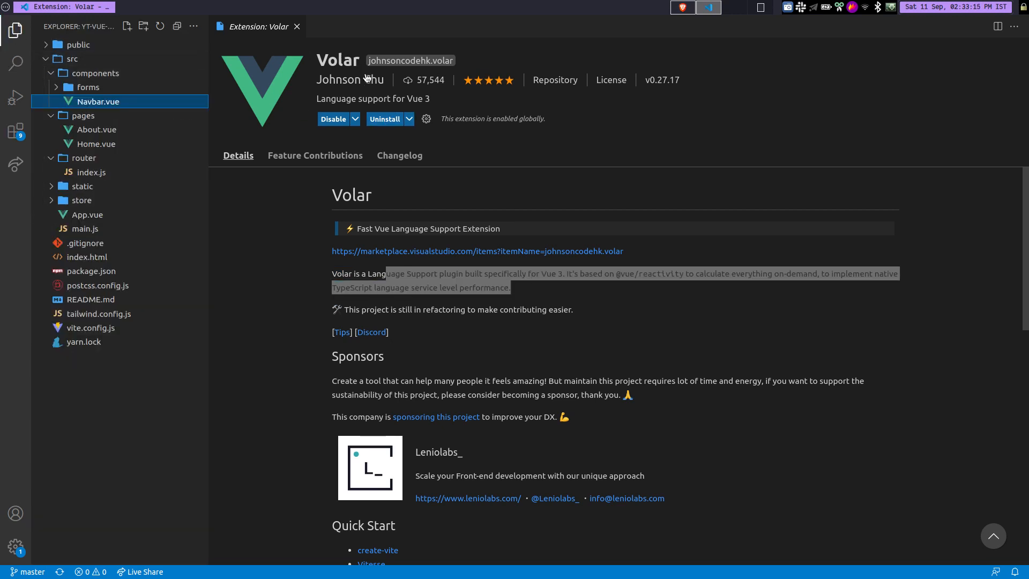
mouse_move(297, 26)
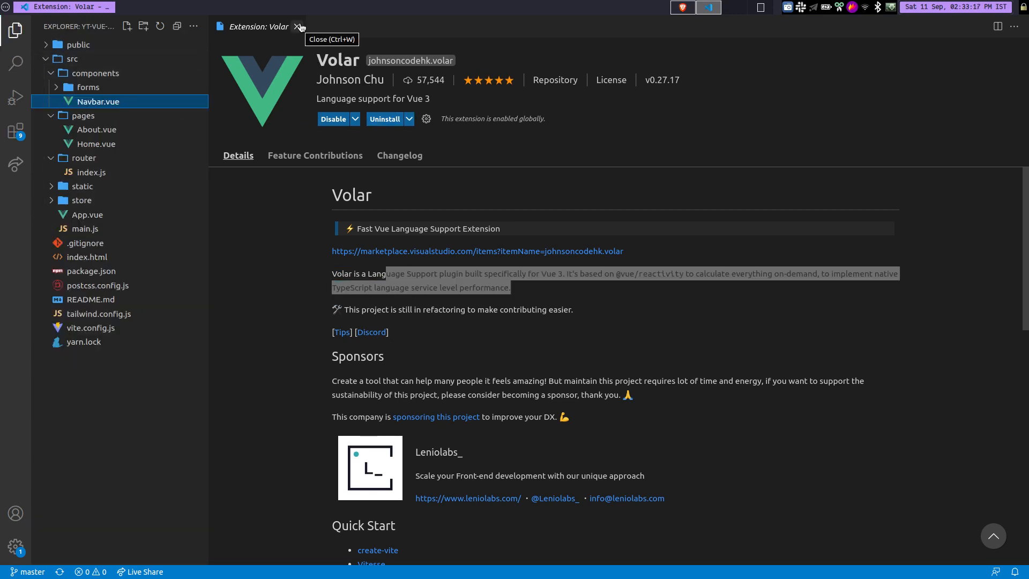
Close the Volar extension page and reopen Navbar.vue for editing.
left_click(299, 26)
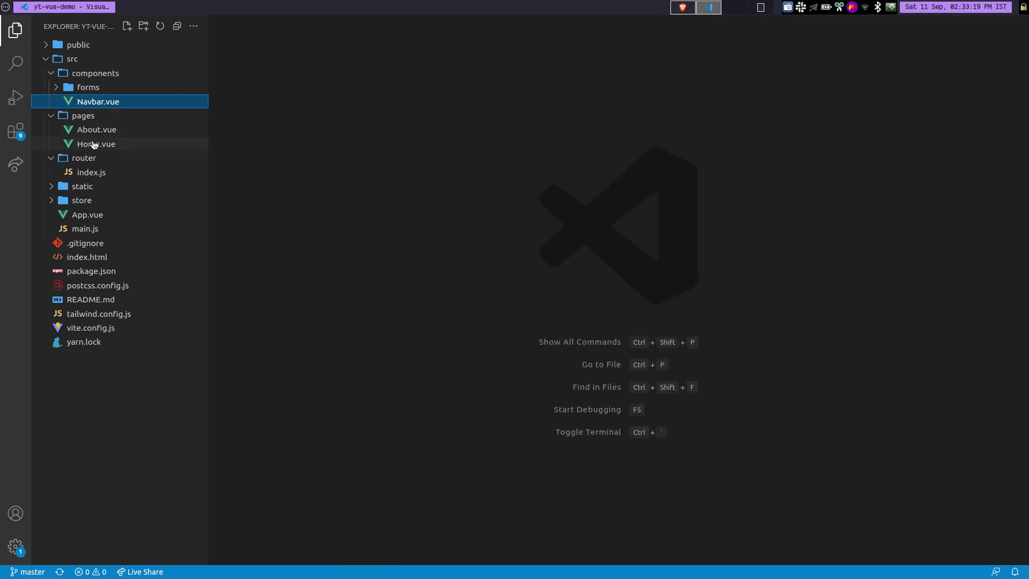
mouse_move(15, 129)
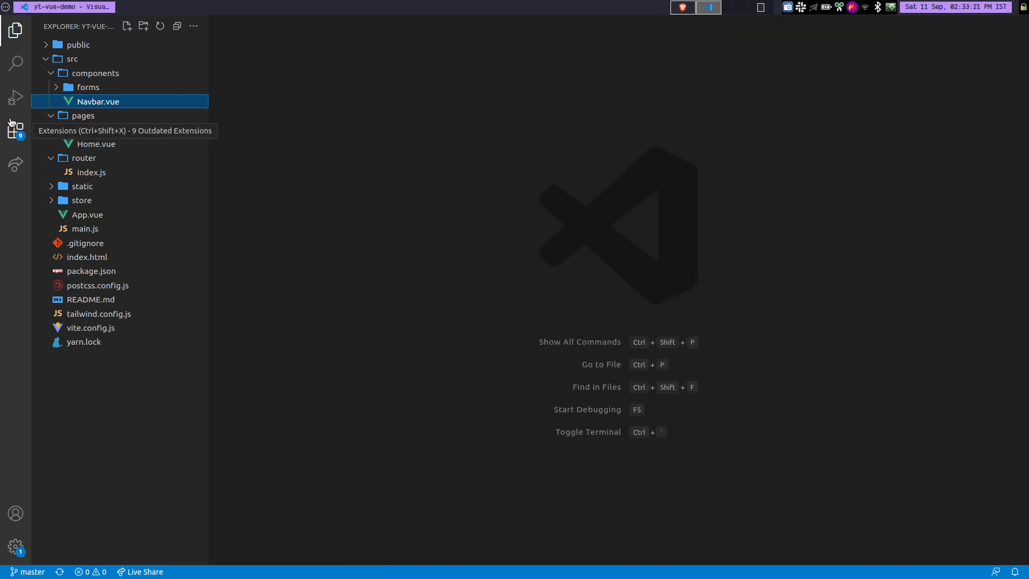
mouse_move(15, 128)
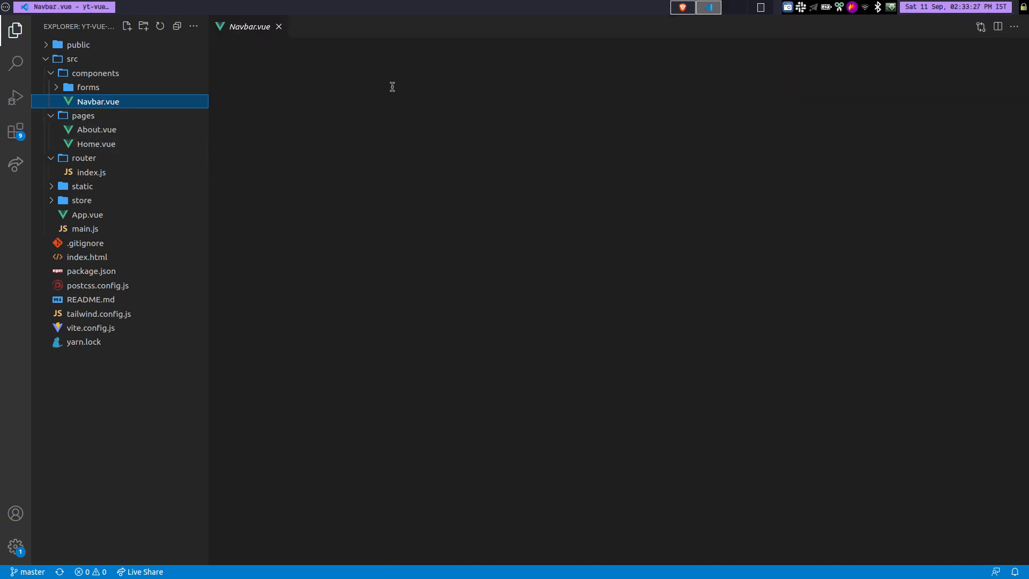
left_click(97, 101)
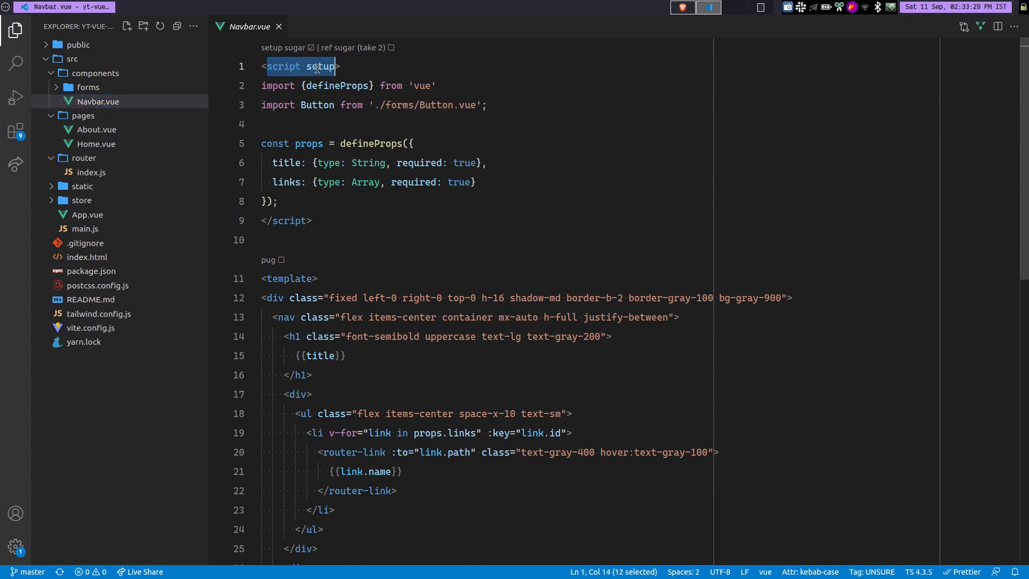
left_click(262, 124)
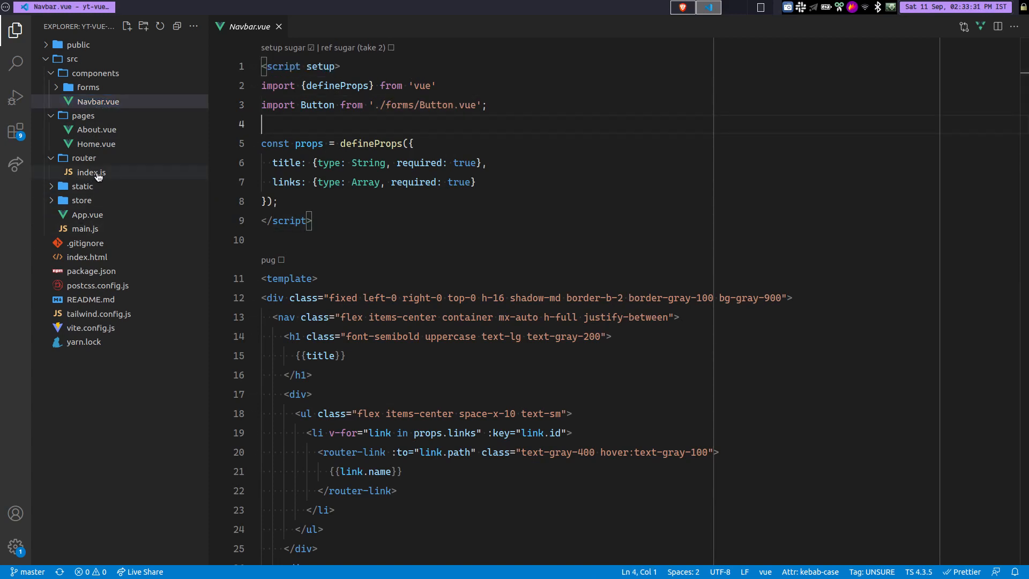
Inspect the static folder, tailwind.config.js and postcss.config.js, then close the editors.
left_click(83, 186)
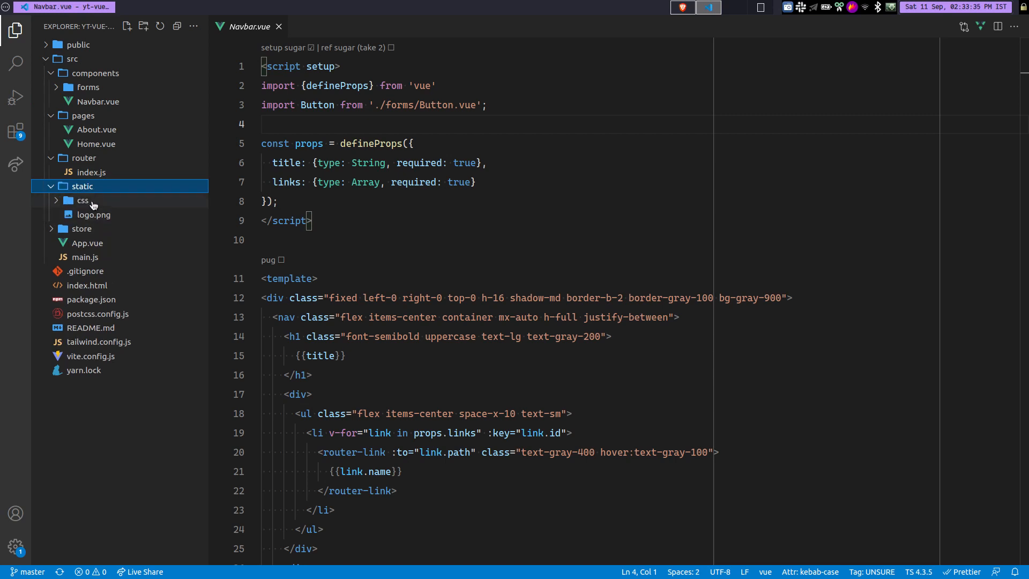
mouse_move(83, 201)
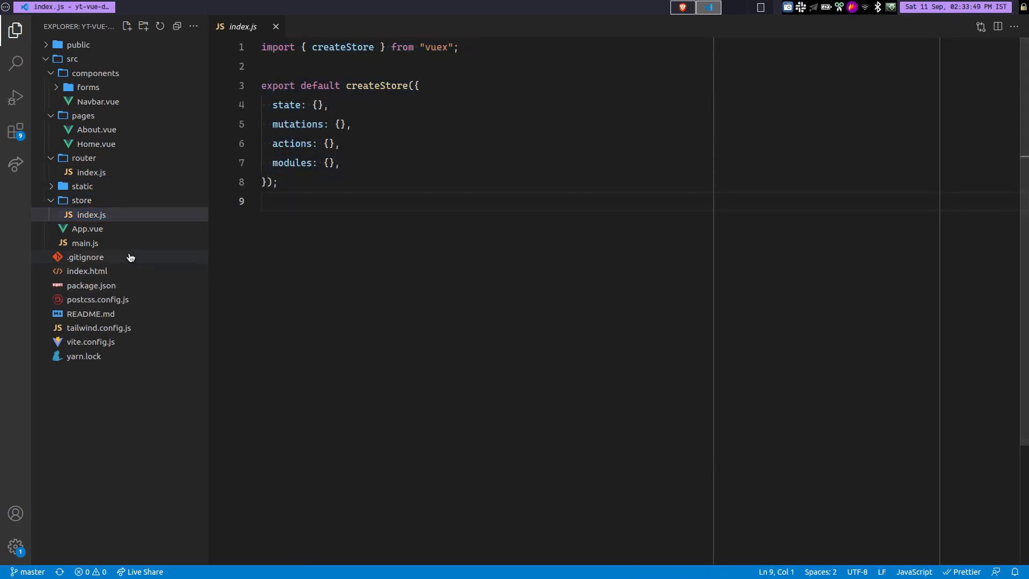
mouse_move(94, 328)
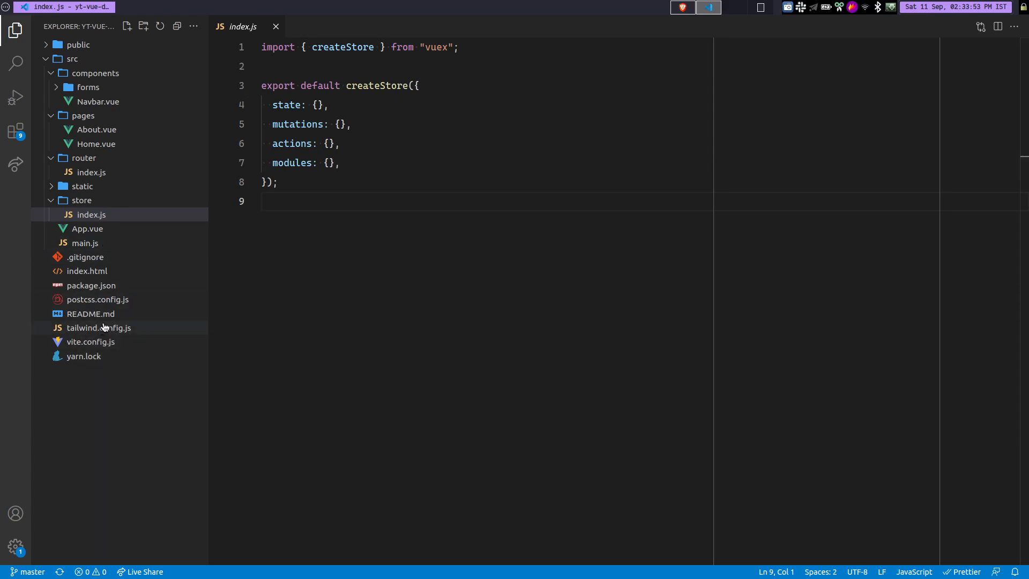
left_click(99, 328)
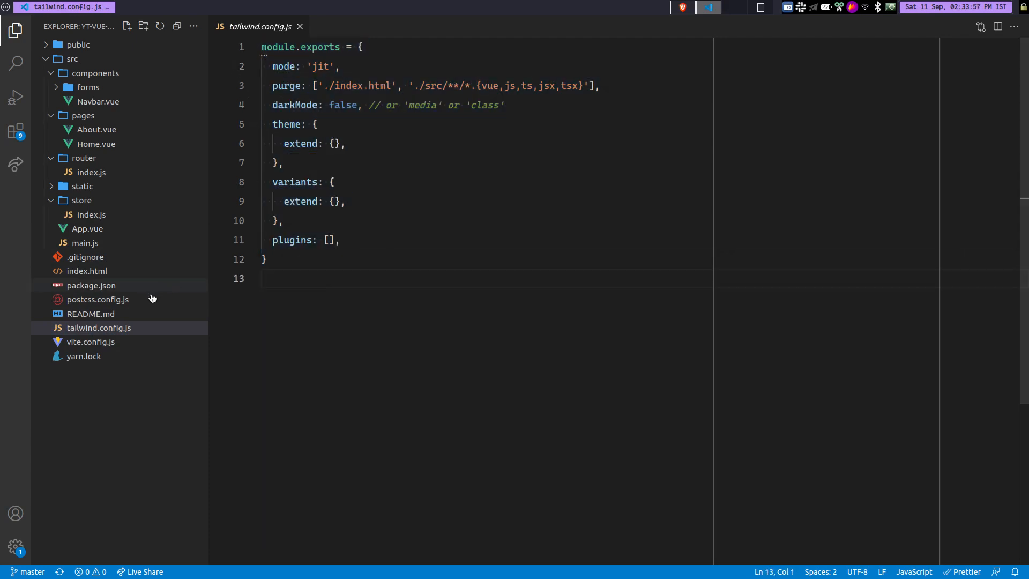
left_click(97, 299)
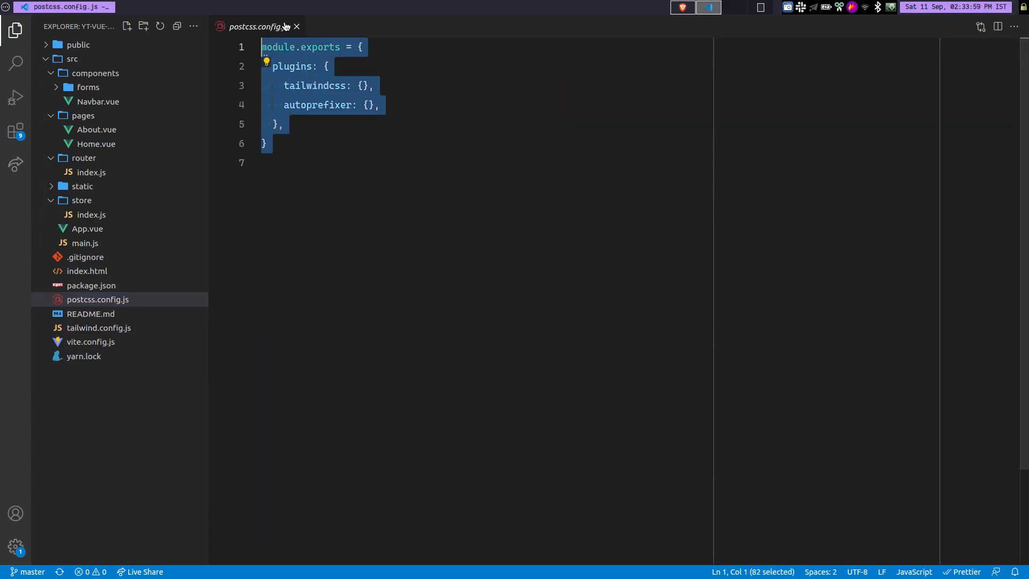
left_click(297, 26)
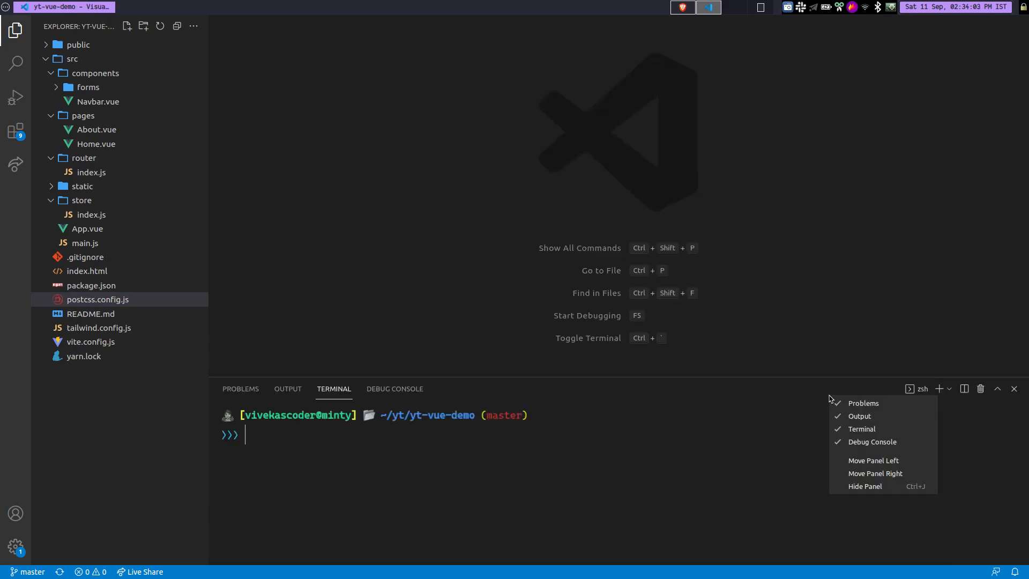
Dock the integrated terminal panel on the right side of the window.
left_click(874, 460)
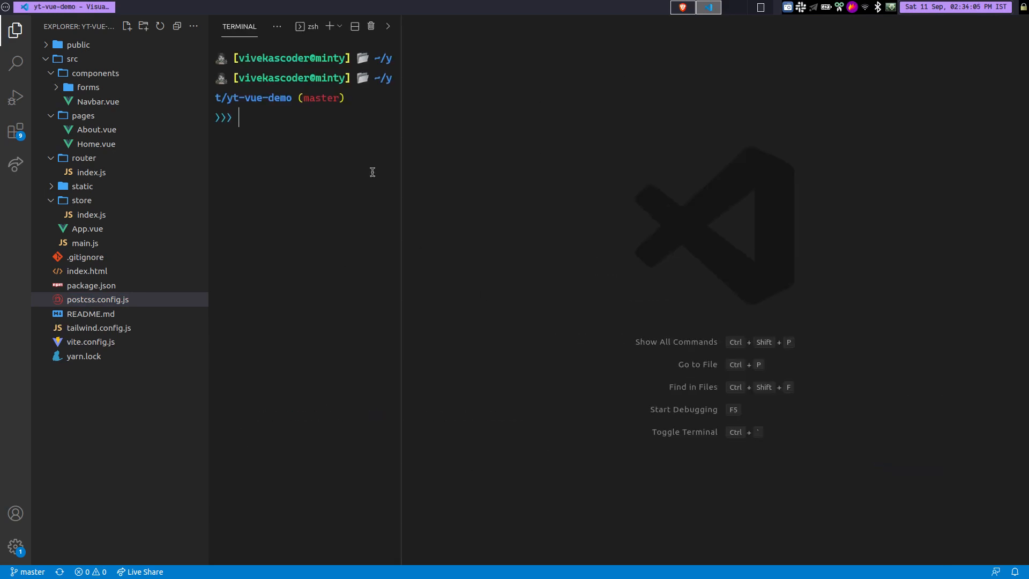
mouse_move(289, 32)
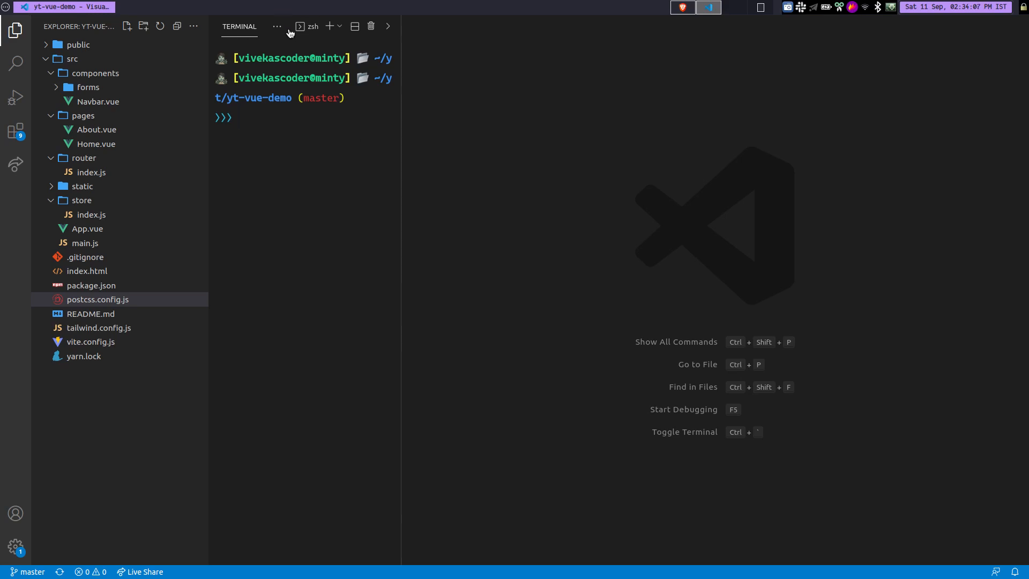
left_click(276, 26)
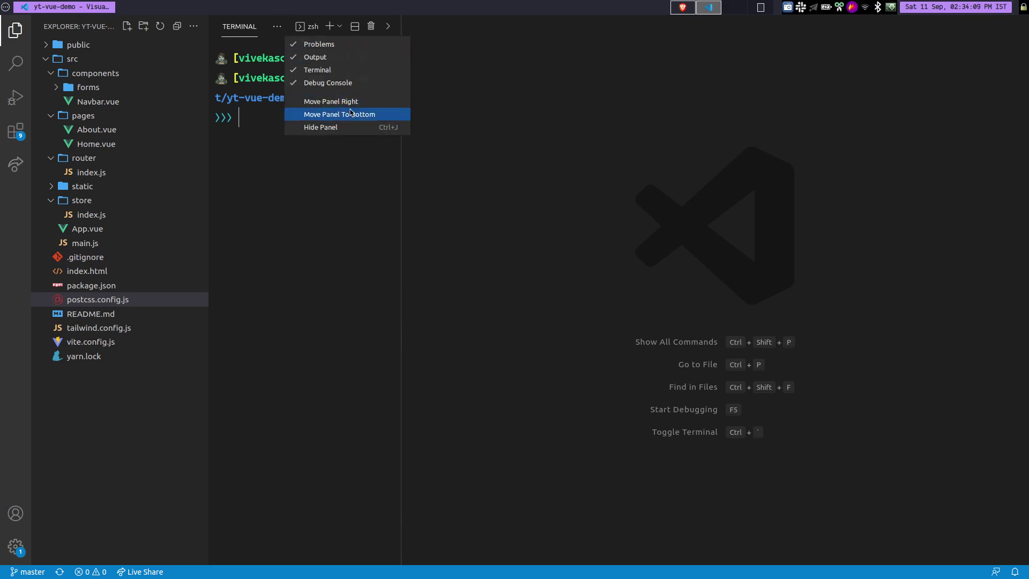
left_click(340, 115)
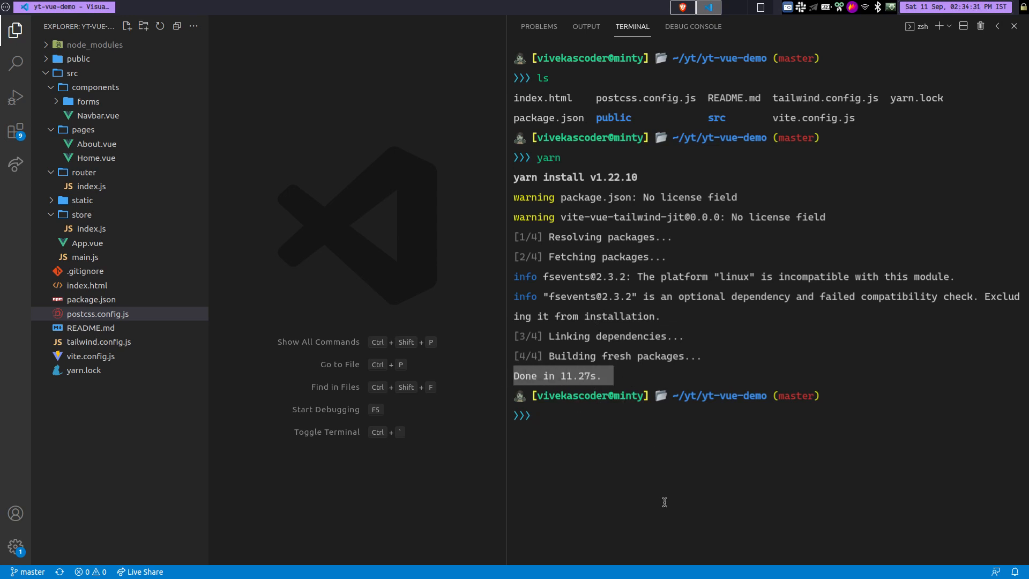
Run yarn in the integrated terminal to install the project's dependencies.
type("yarn")
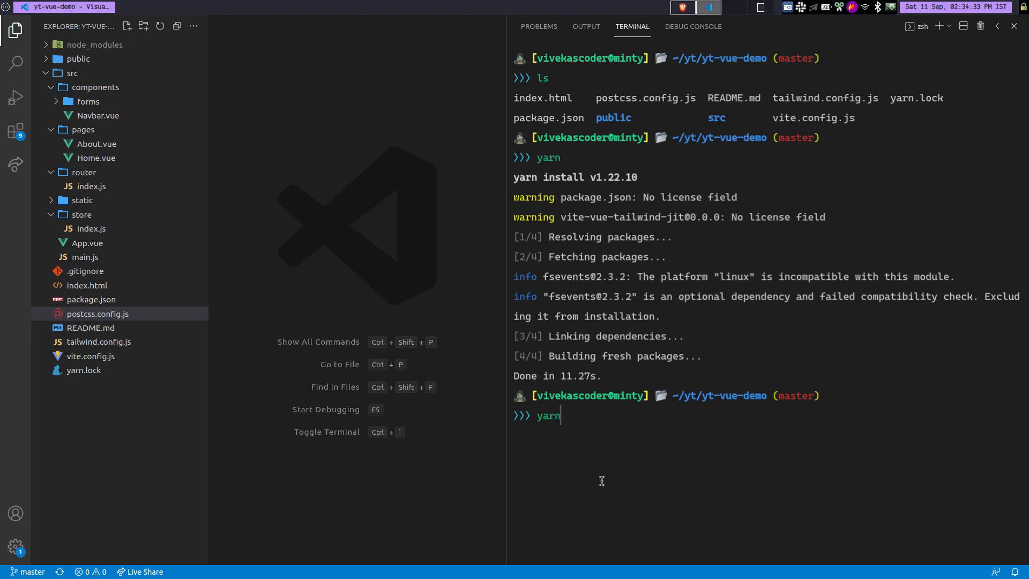
left_click(708, 7)
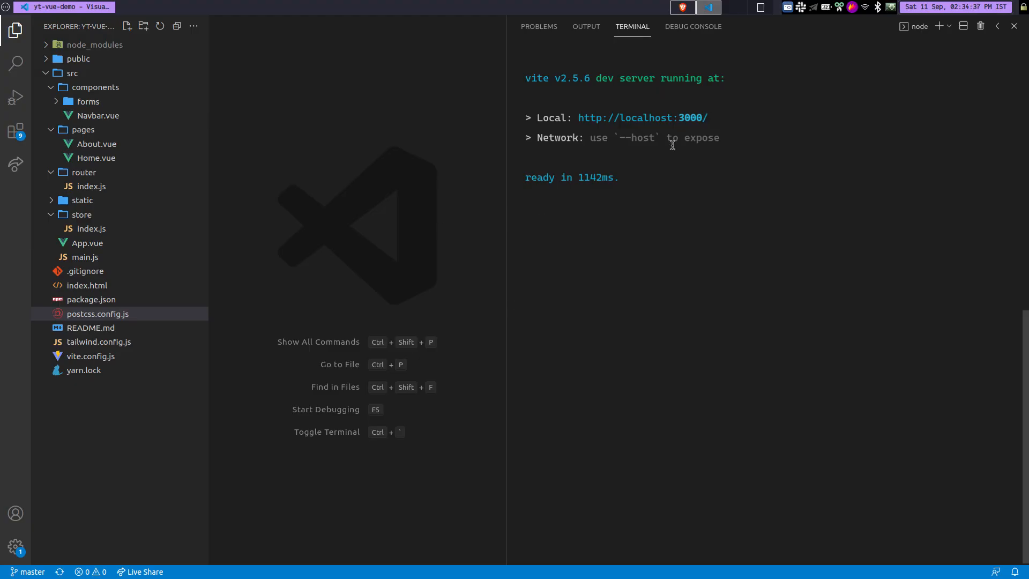
Start the Vite dev server with yarn dev and load localhost:3000 in Brave.
type("yarn dev")
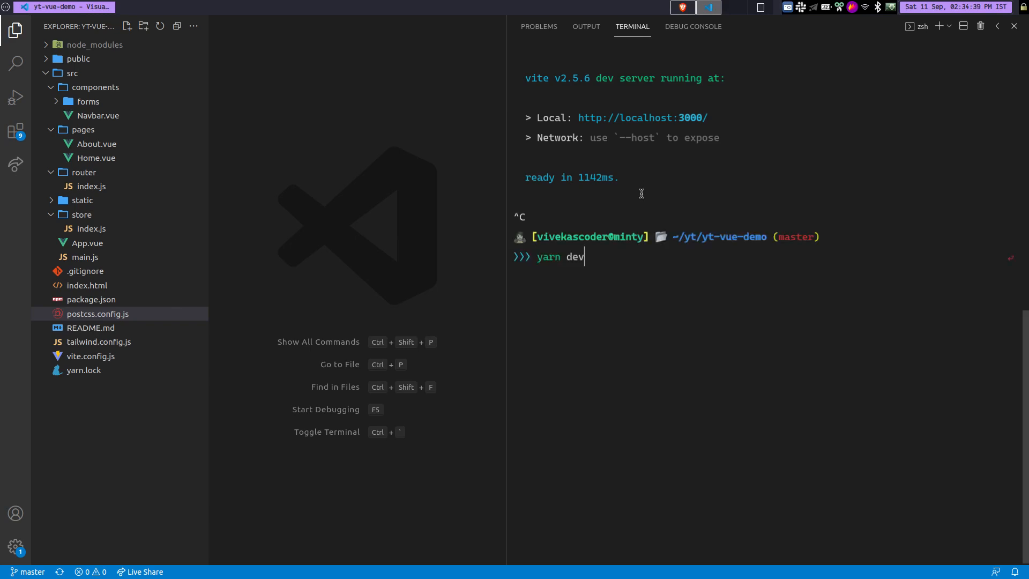
key("Return")
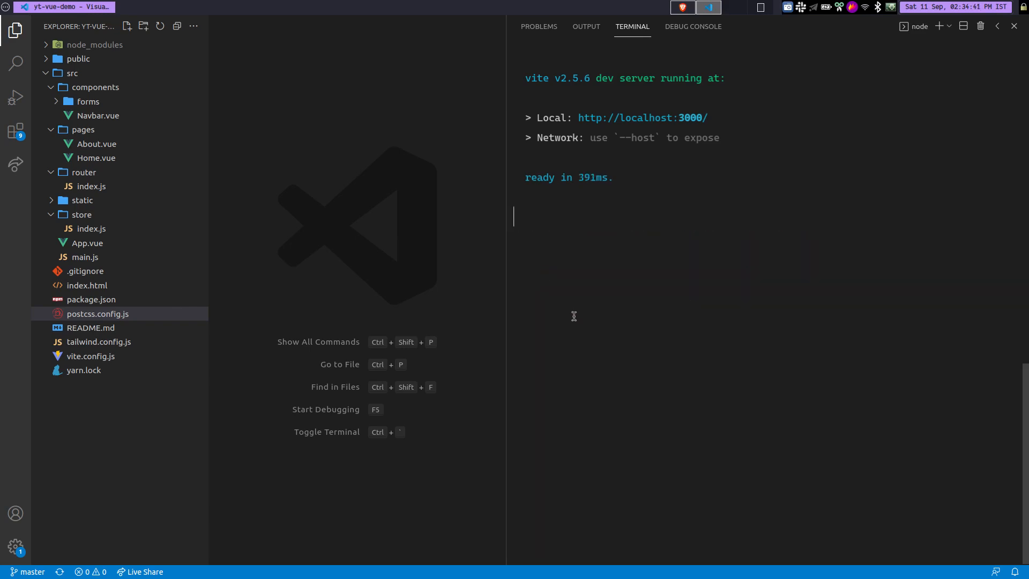
double_click(594, 177)
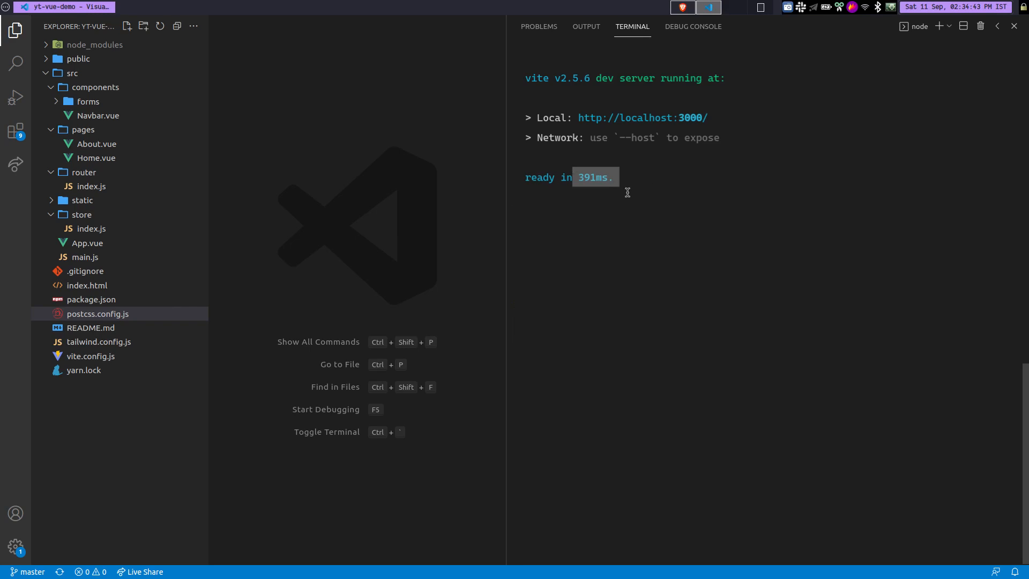
mouse_move(644, 172)
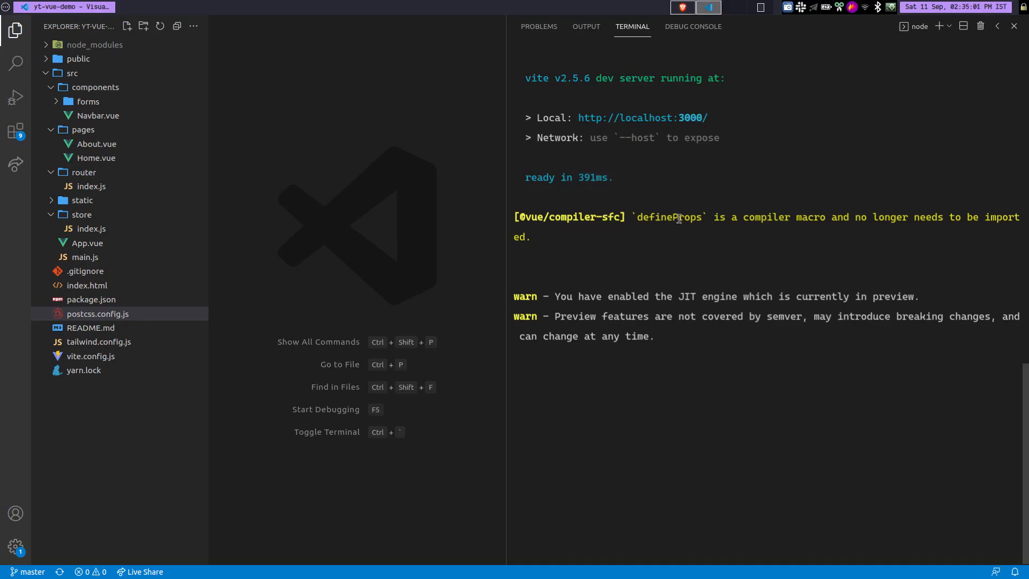
double_click(668, 217)
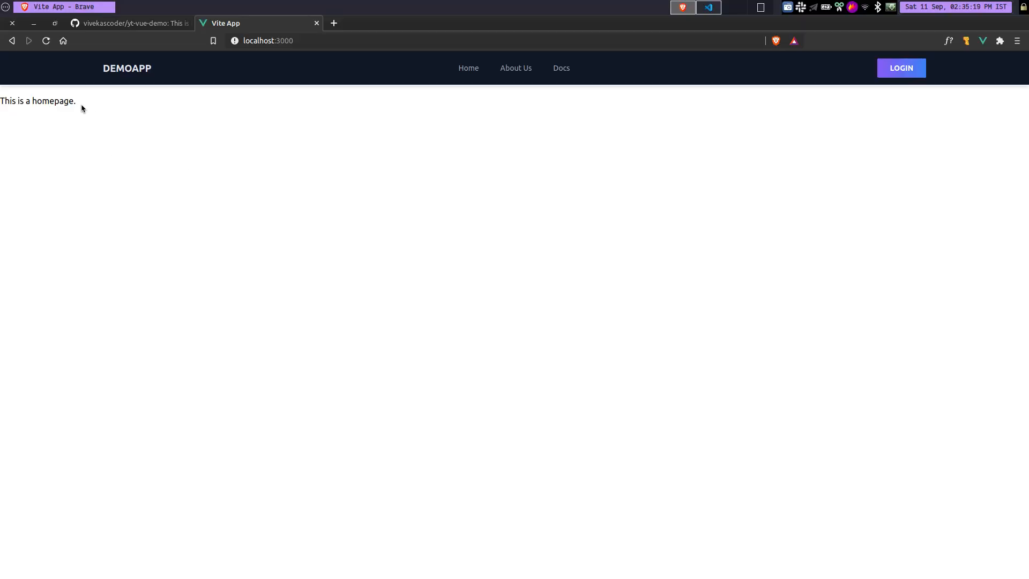
Add class="bg-red-500" to the Home.vue h1 so it renders with a red background.
left_click(707, 8)
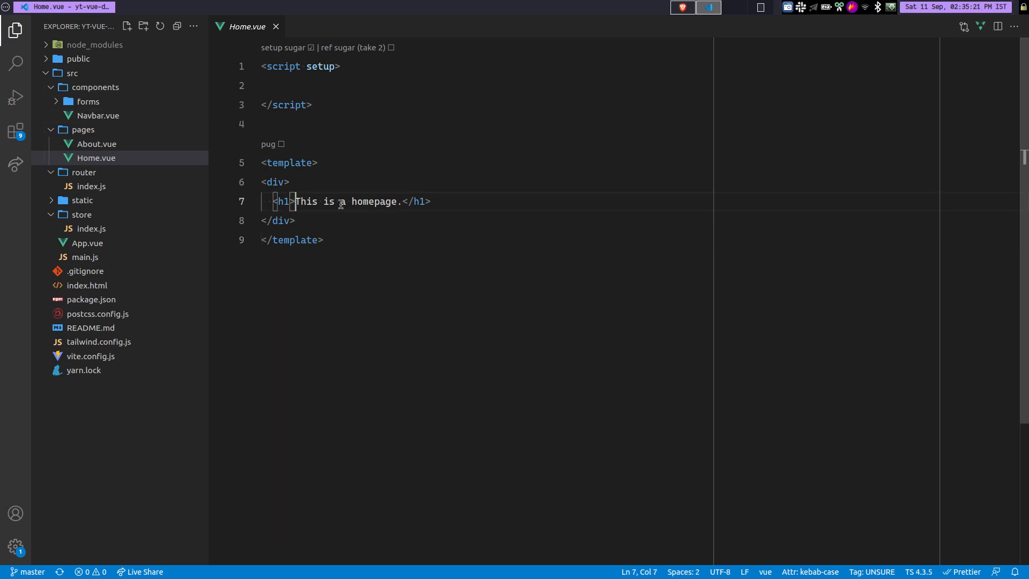
type("class=\"\"")
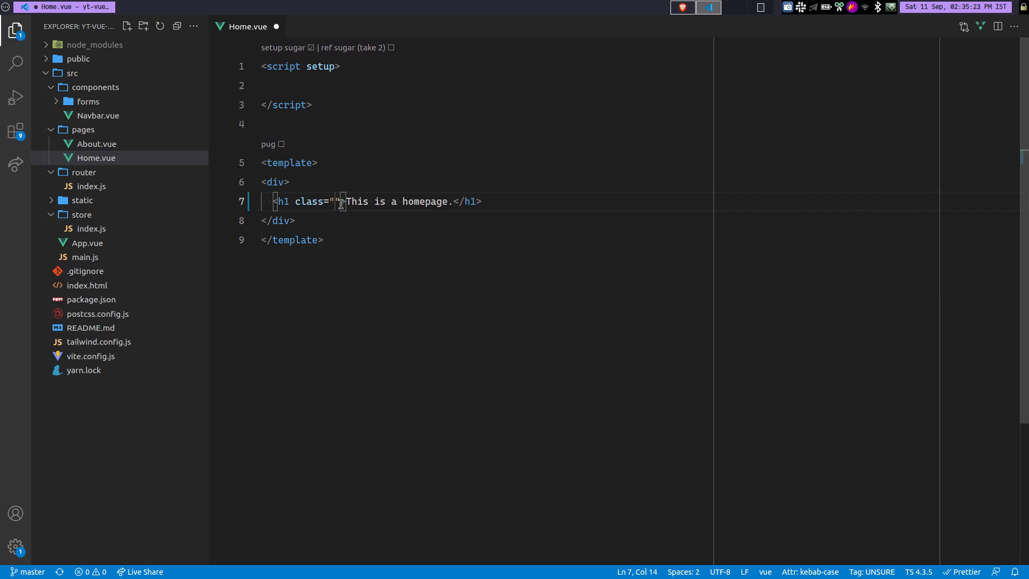
type("bg-")
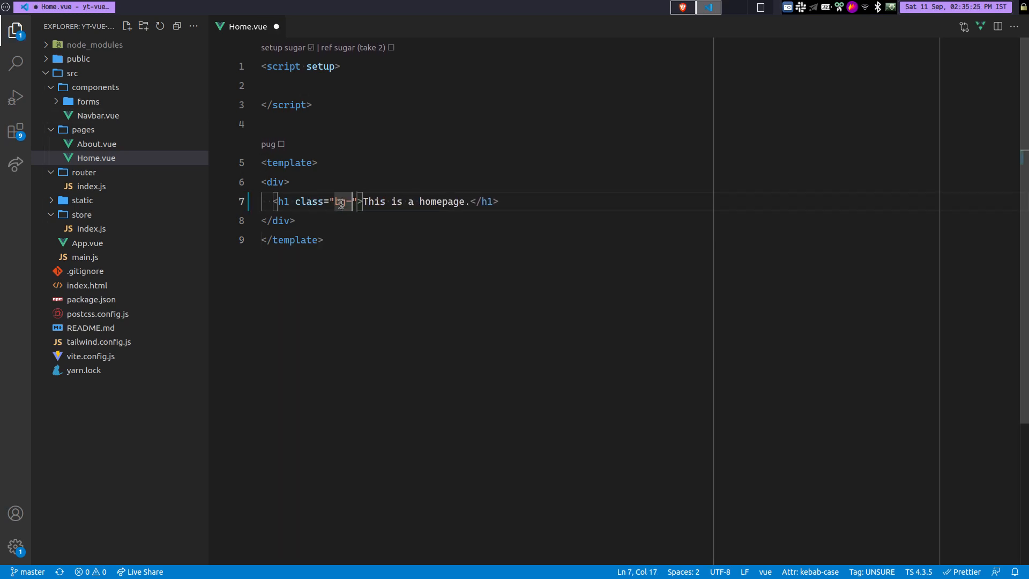
type("bg-red-500")
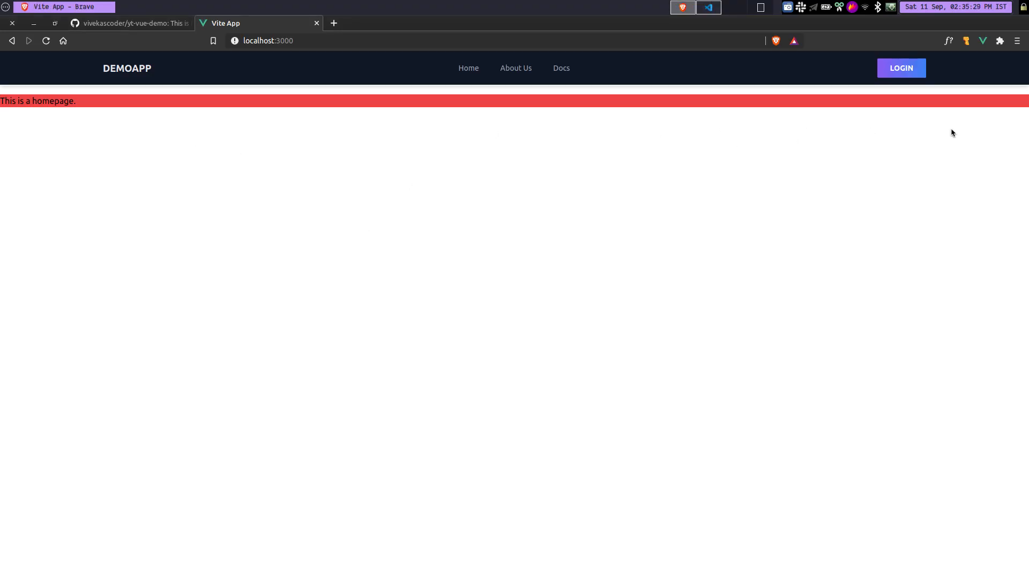
Add Tailwind width classes w-72 and w-[1000px] to the h1 class list.
left_click(709, 8)
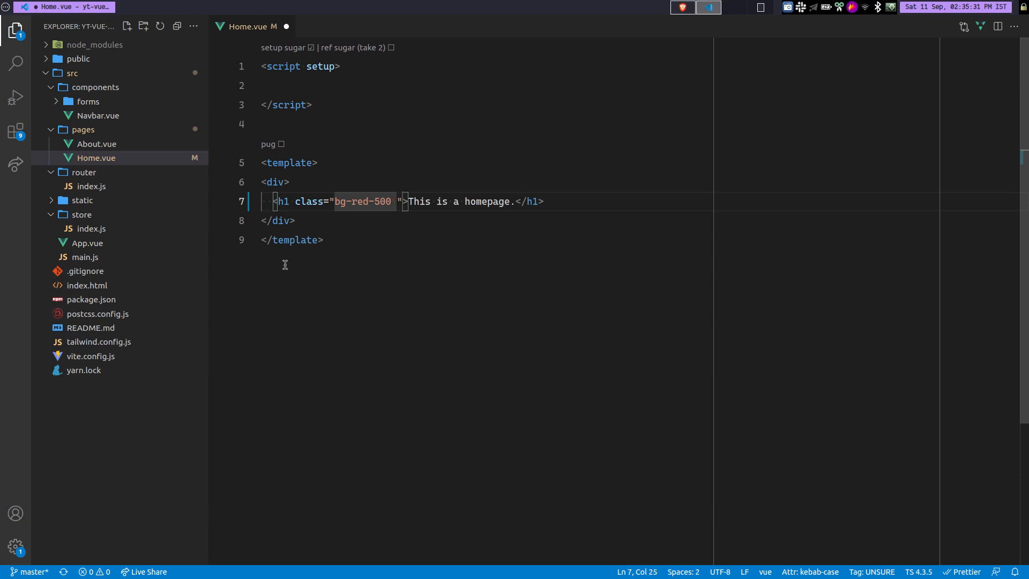
type("w-7")
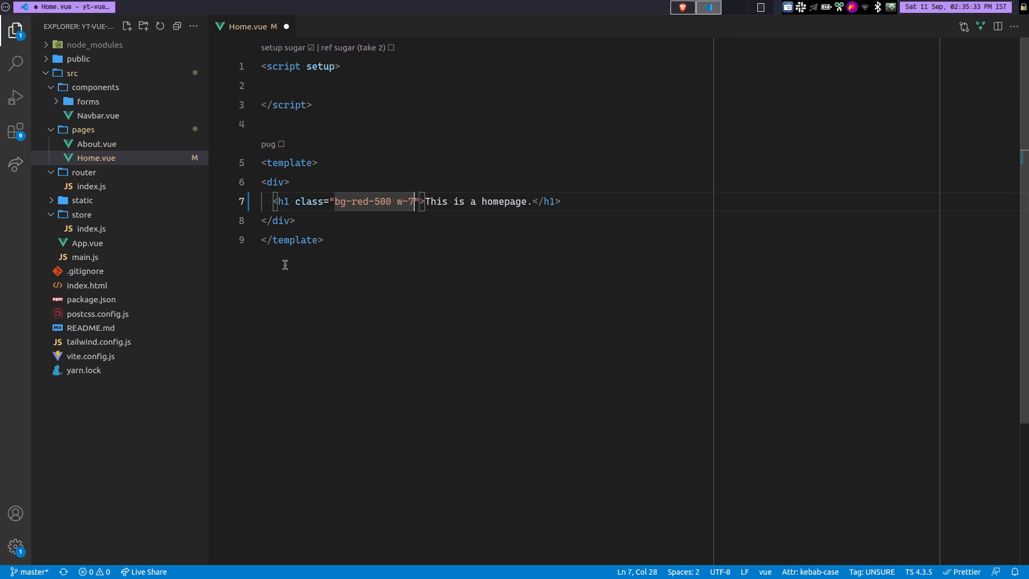
type("2")
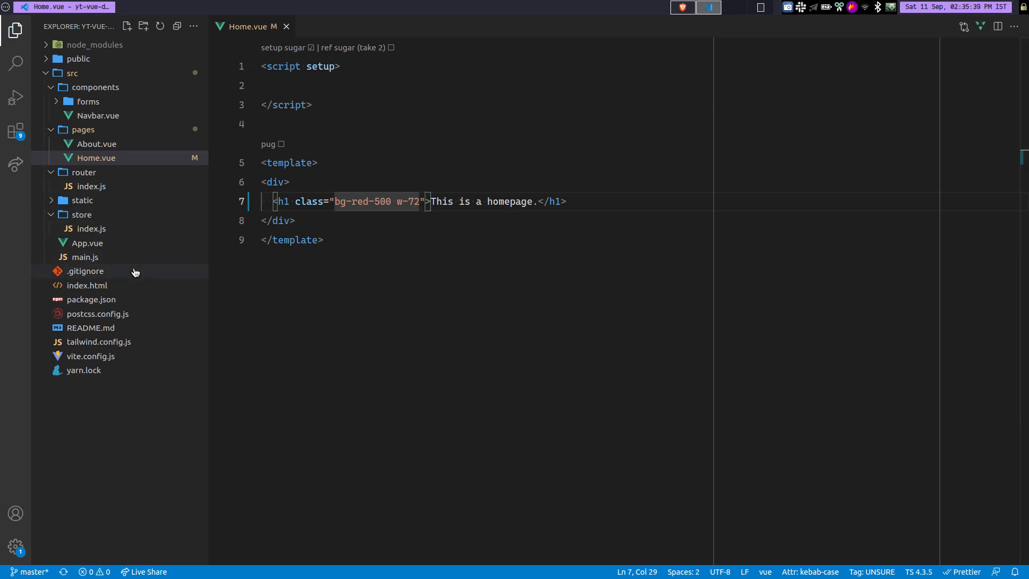
mouse_move(241, 308)
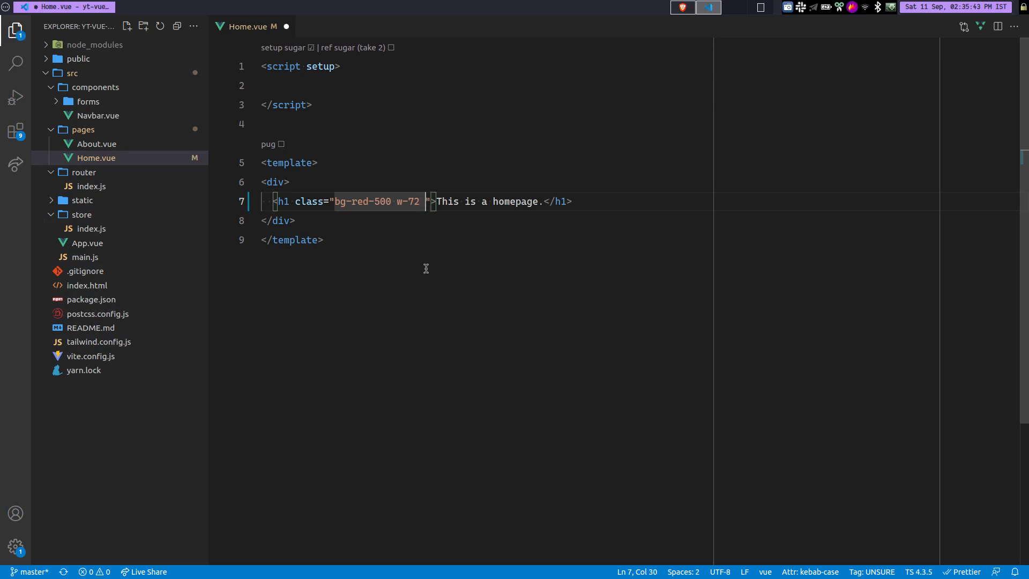
type("w-")
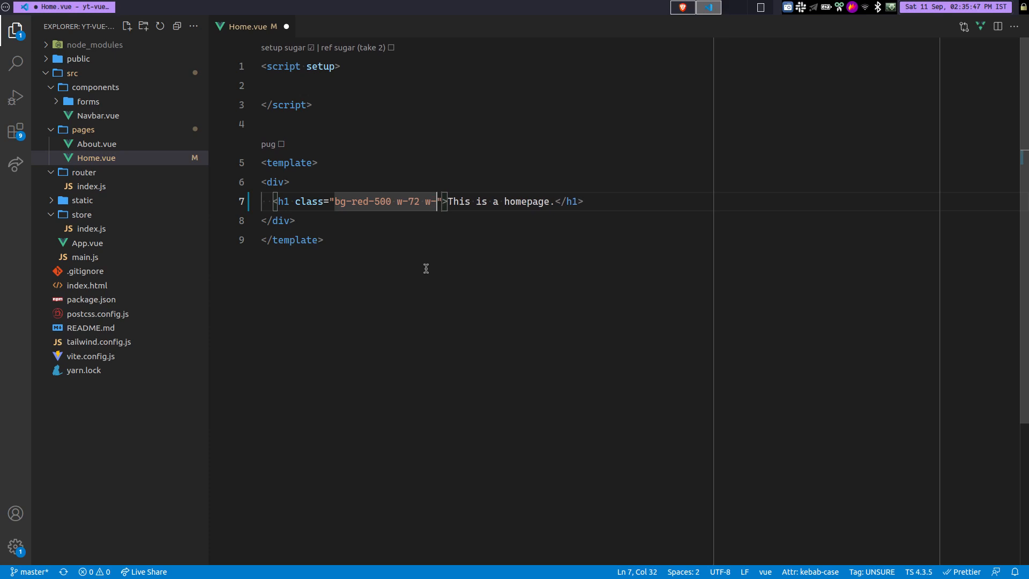
type("[100]")
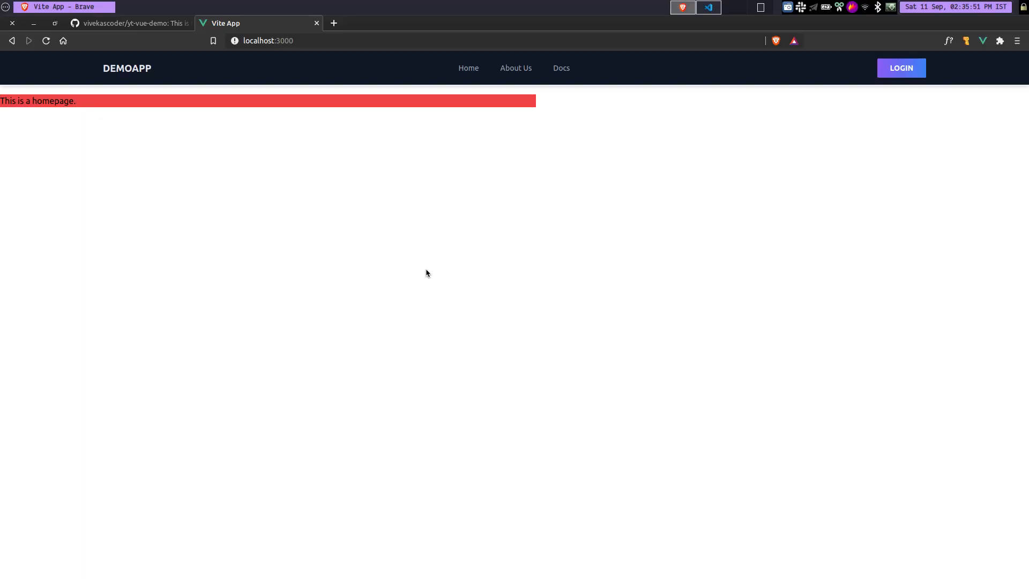
mouse_move(452, 162)
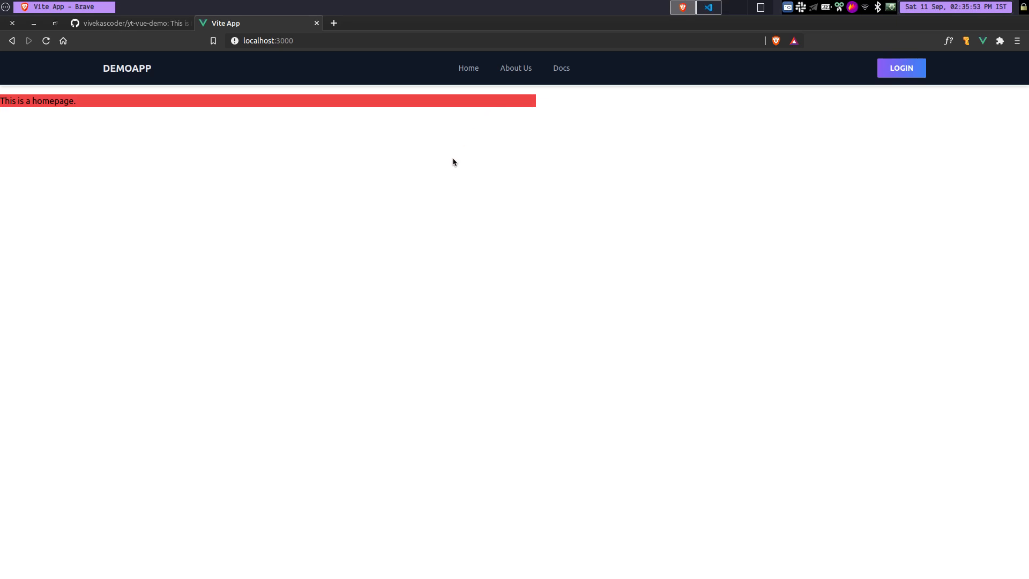
mouse_move(566, 109)
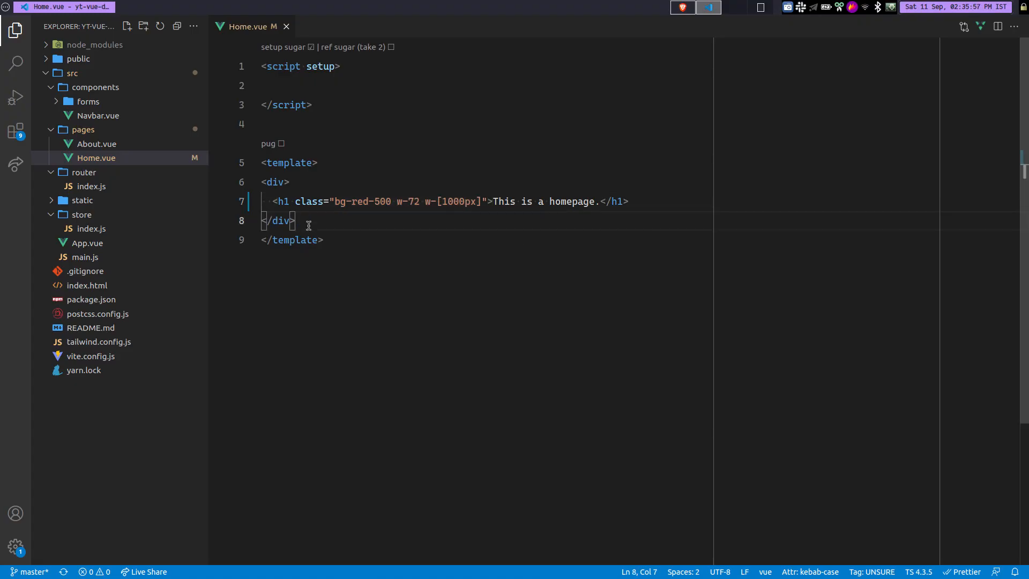
left_click(322, 239)
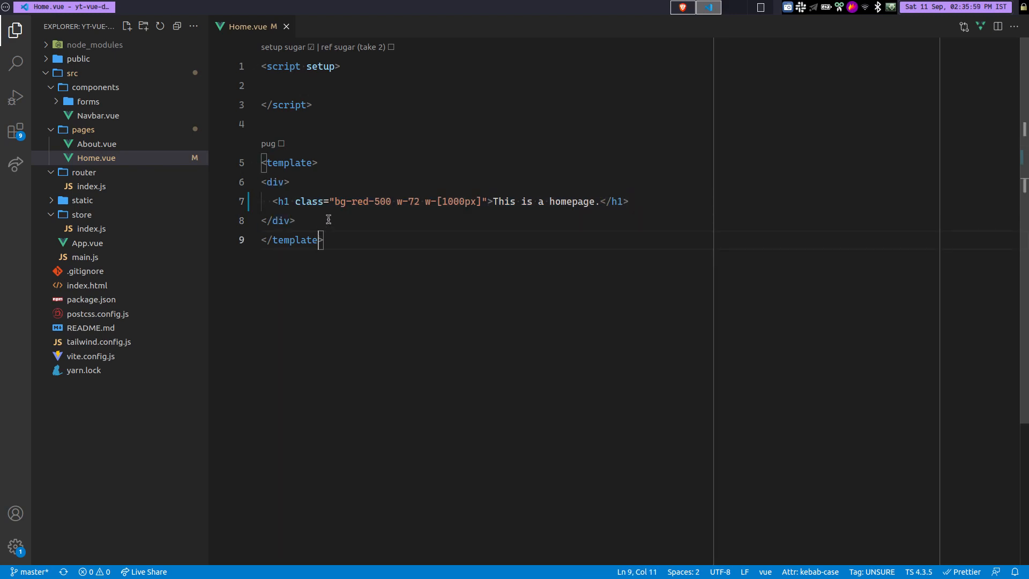
left_click(279, 219)
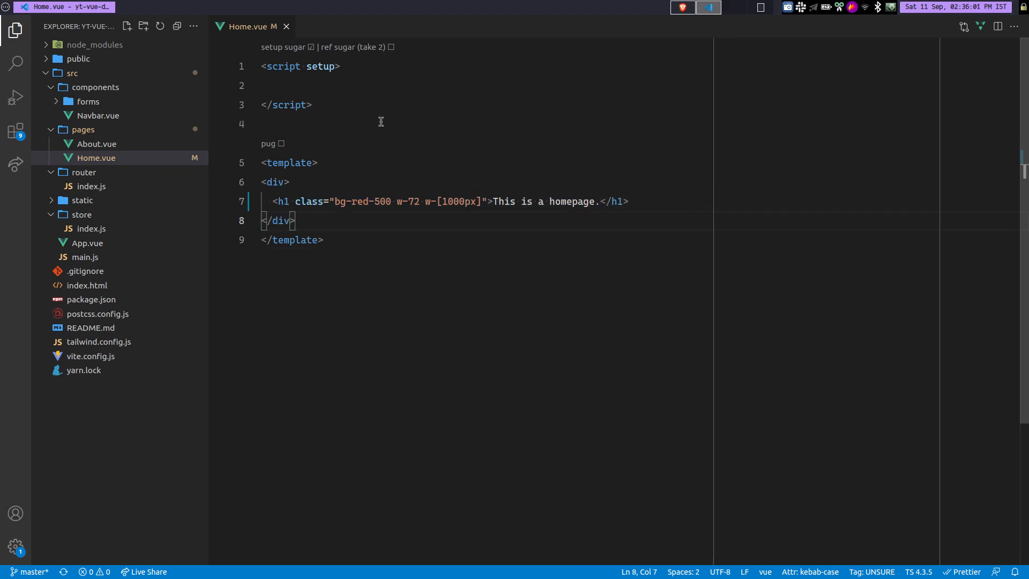
mouse_move(381, 201)
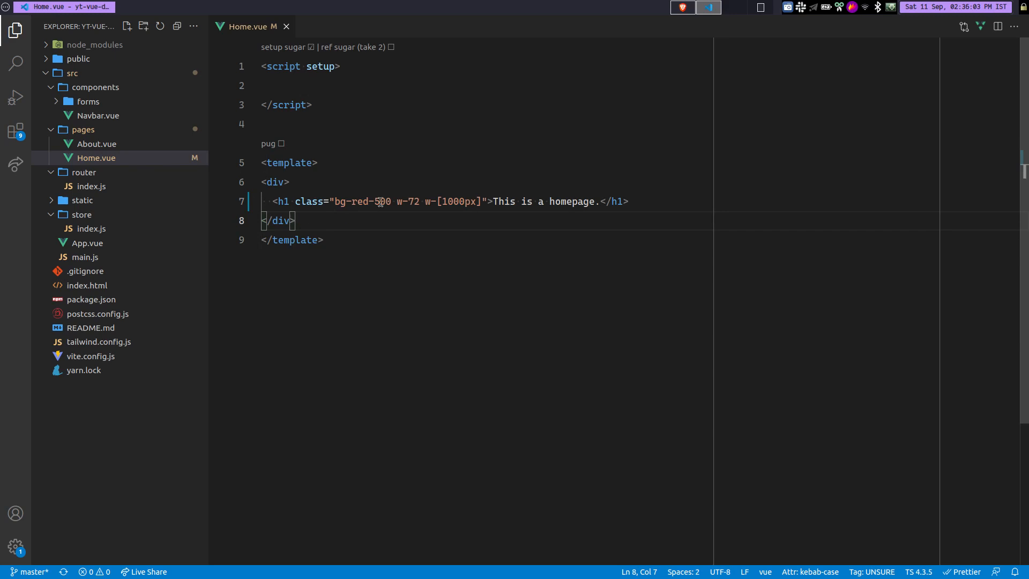
mouse_move(441, 89)
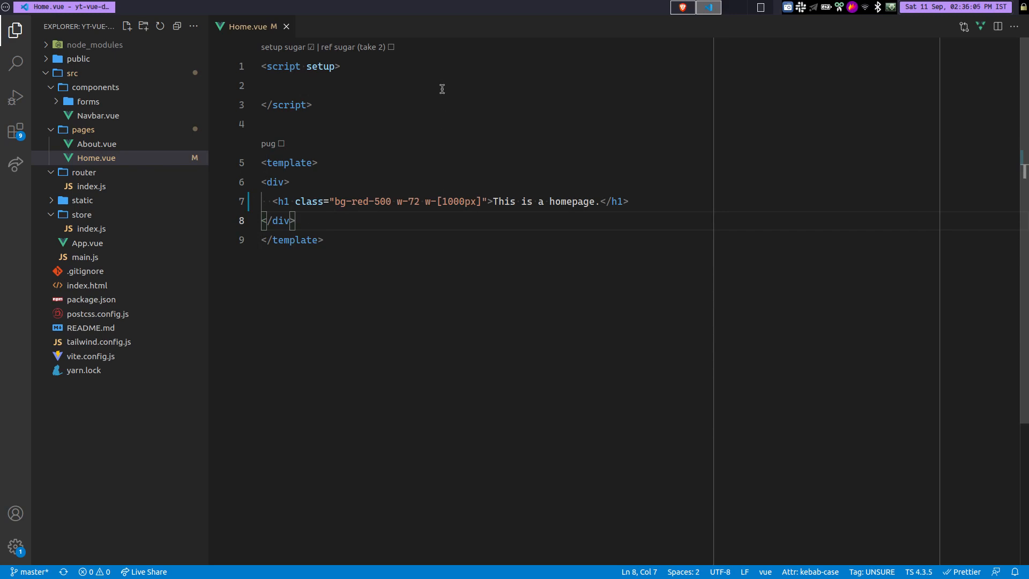
mouse_move(467, 155)
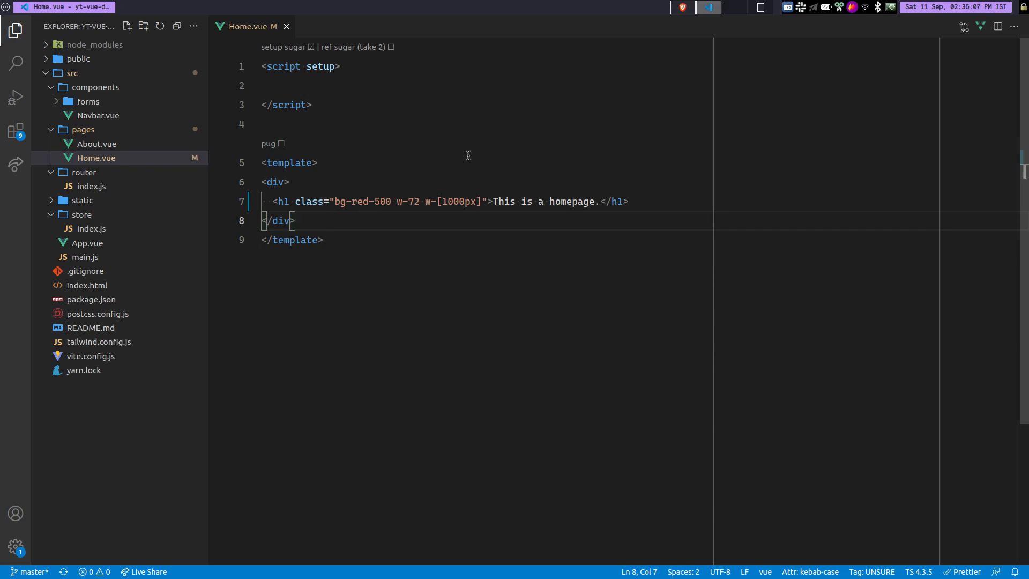
mouse_move(353, 290)
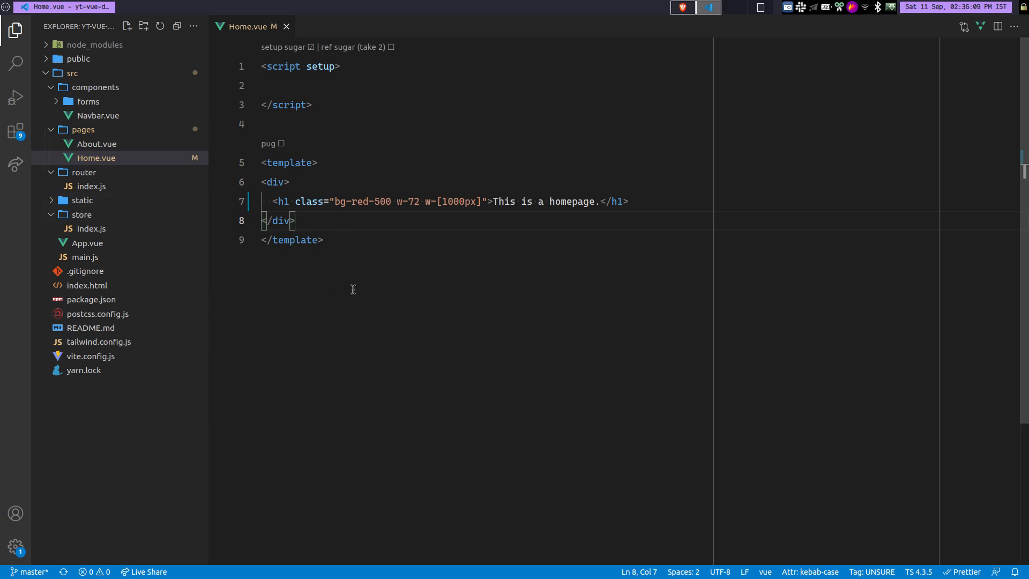
mouse_move(363, 203)
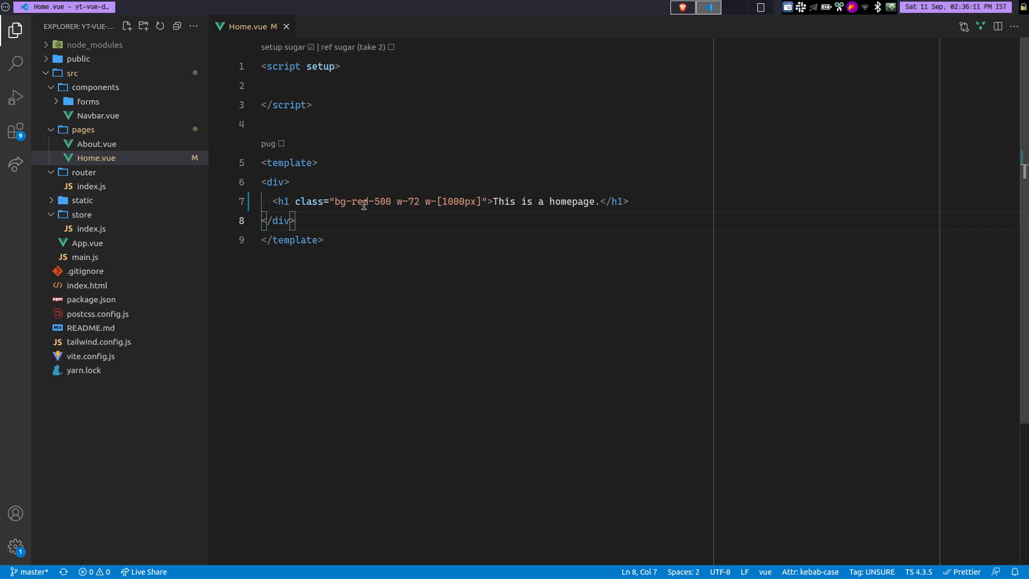